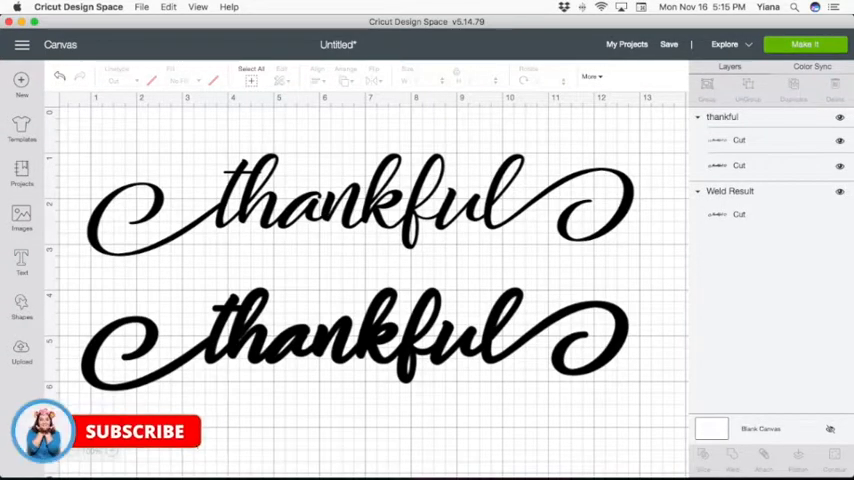
mouse_move(190, 444)
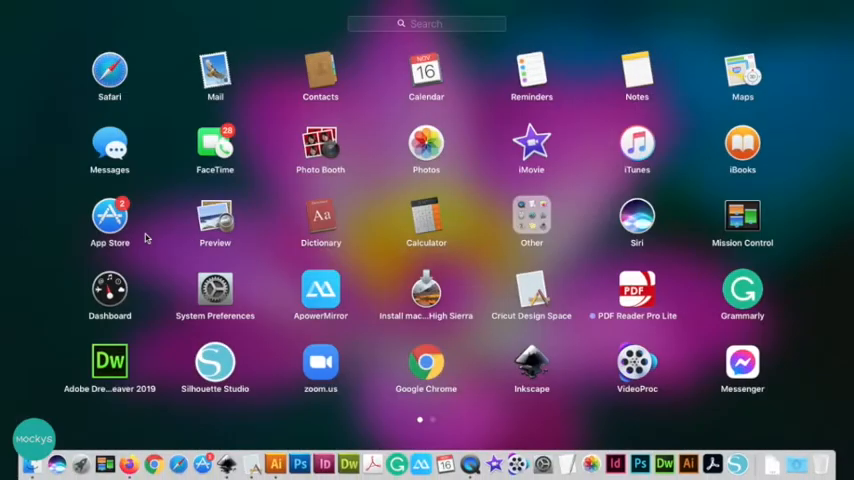
Step: Search Launchpad for 'font' and launch Font Book showing the user-installed fonts
key("f4")
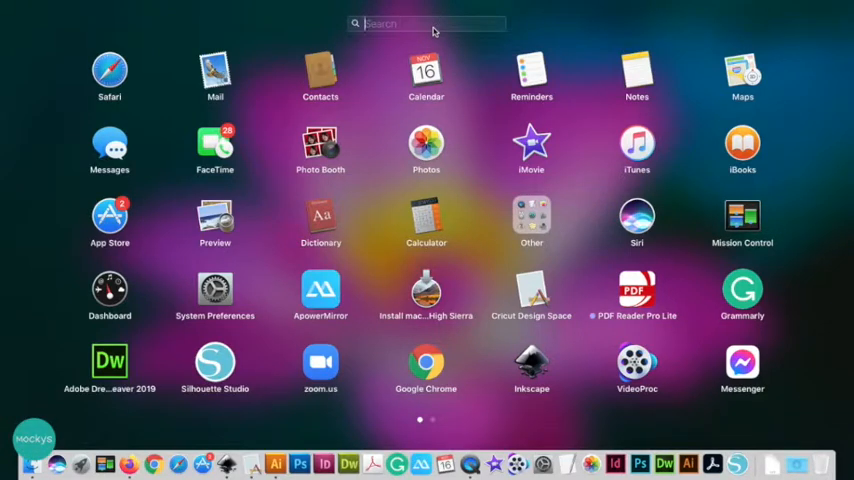
type("font")
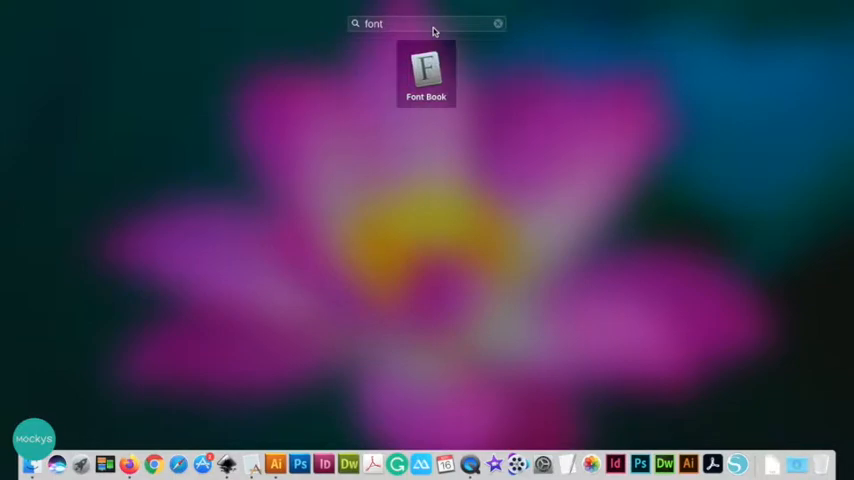
left_click(426, 72)
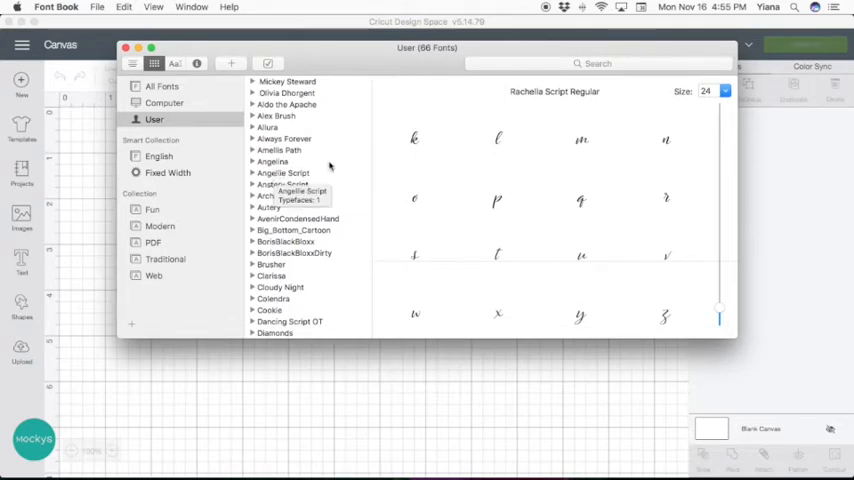
scroll("down", 3)
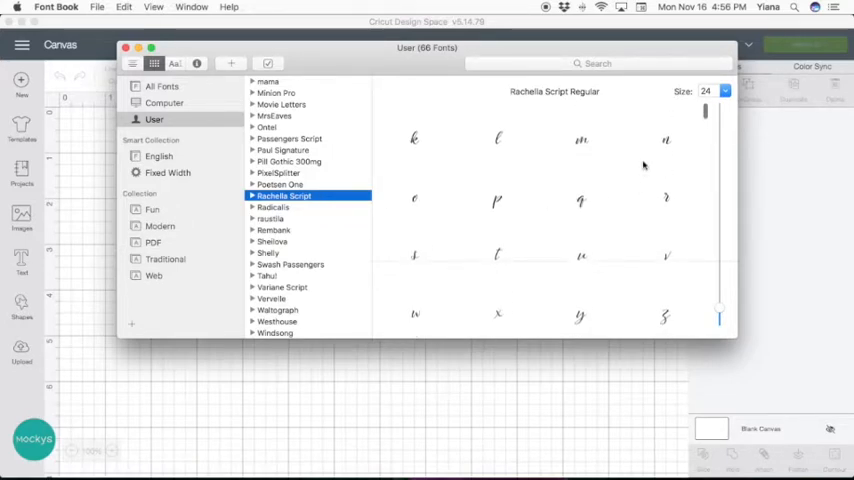
mouse_move(608, 148)
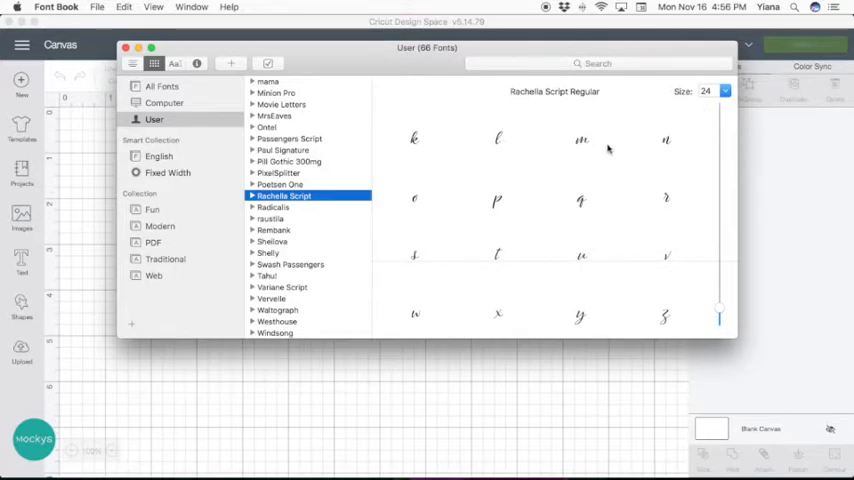
mouse_move(580, 200)
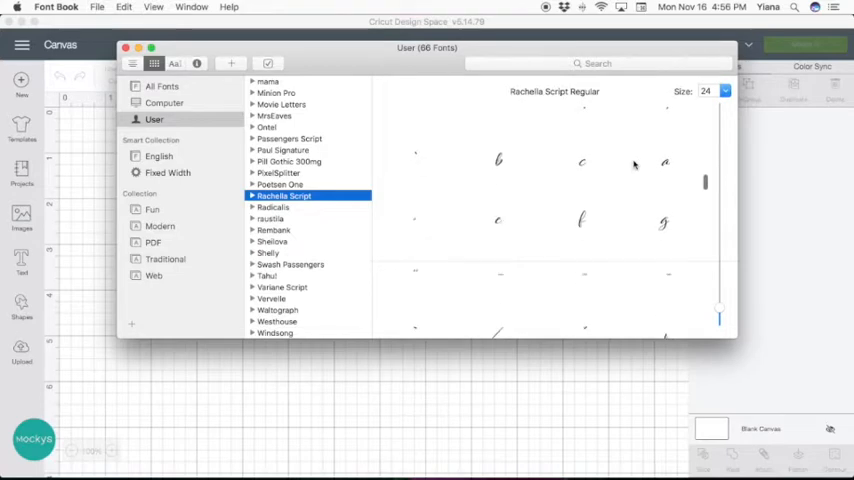
scroll("down", 3)
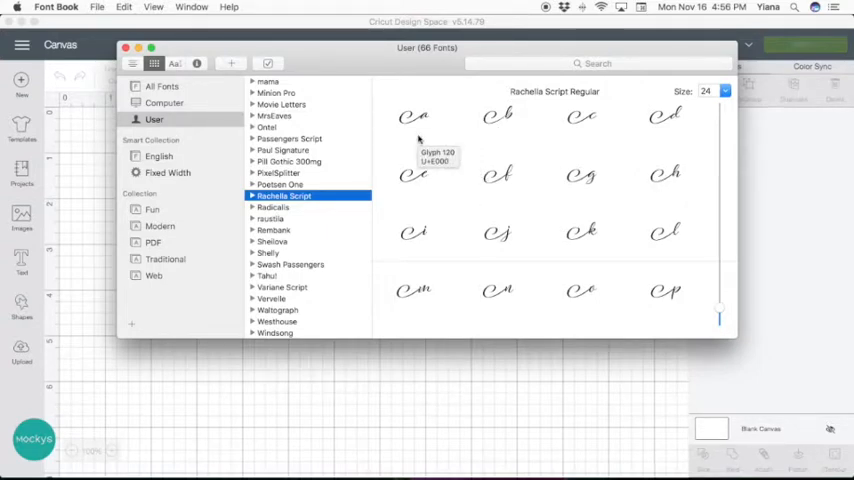
mouse_move(430, 140)
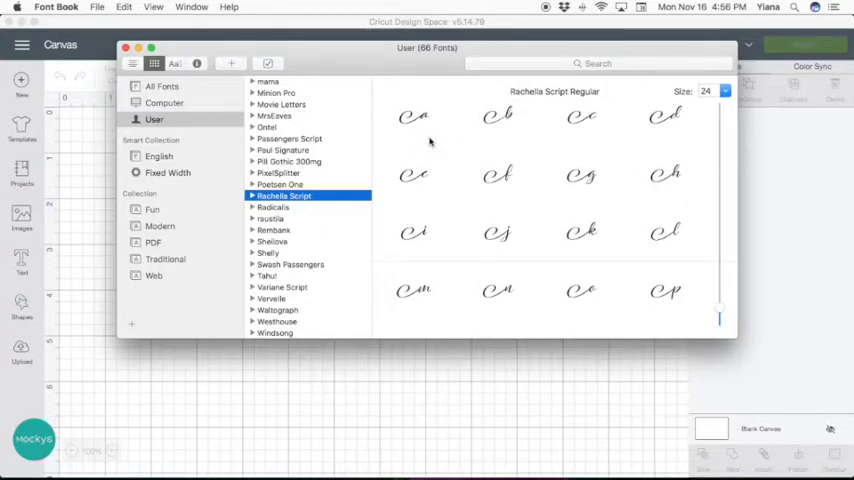
mouse_move(582, 232)
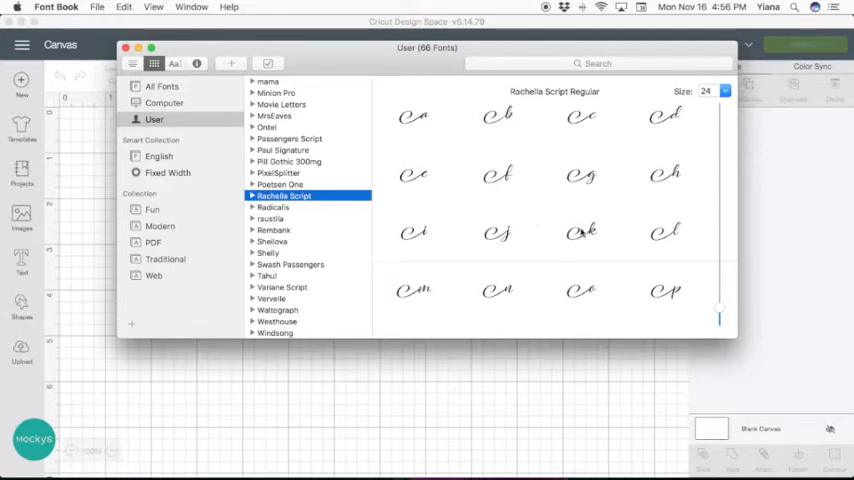
mouse_move(392, 224)
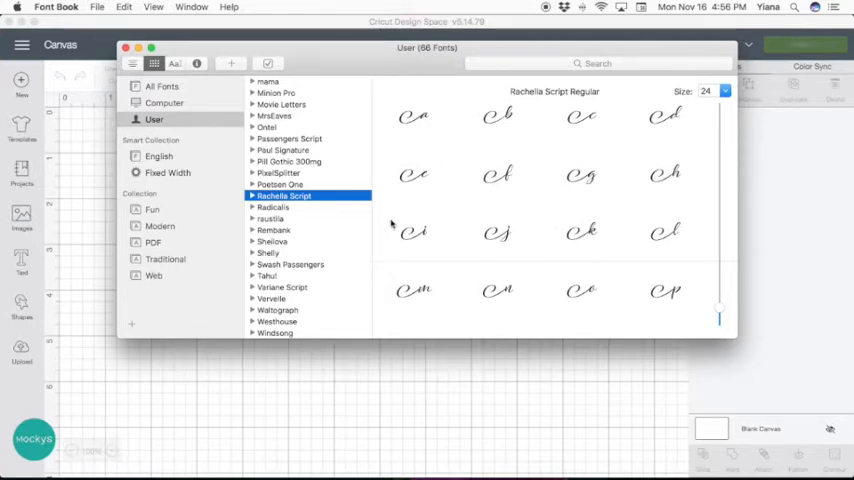
scroll("down", 3)
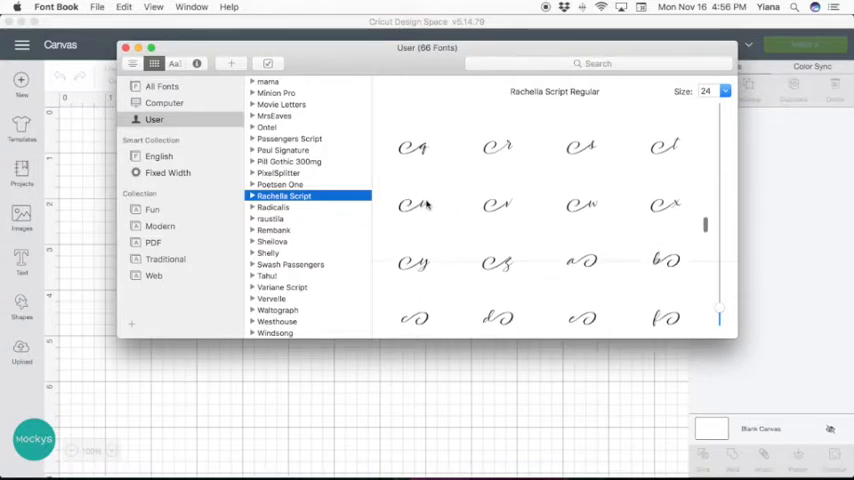
scroll("down", 3)
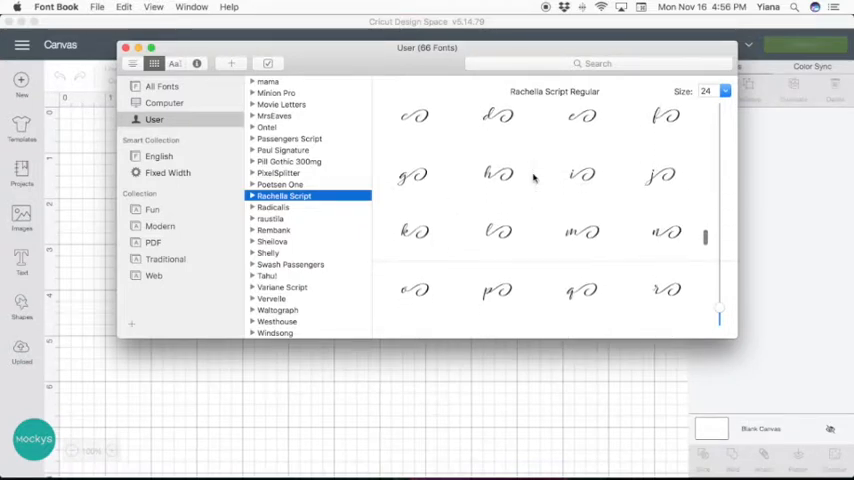
scroll("down", 3)
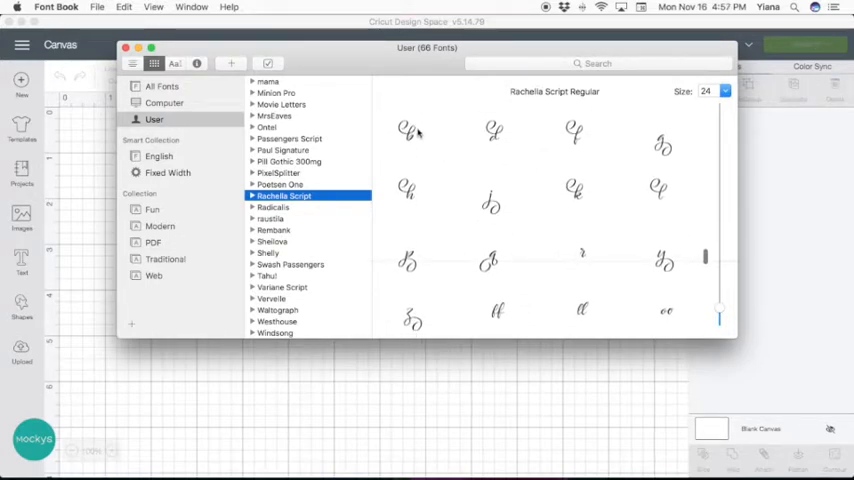
mouse_move(492, 136)
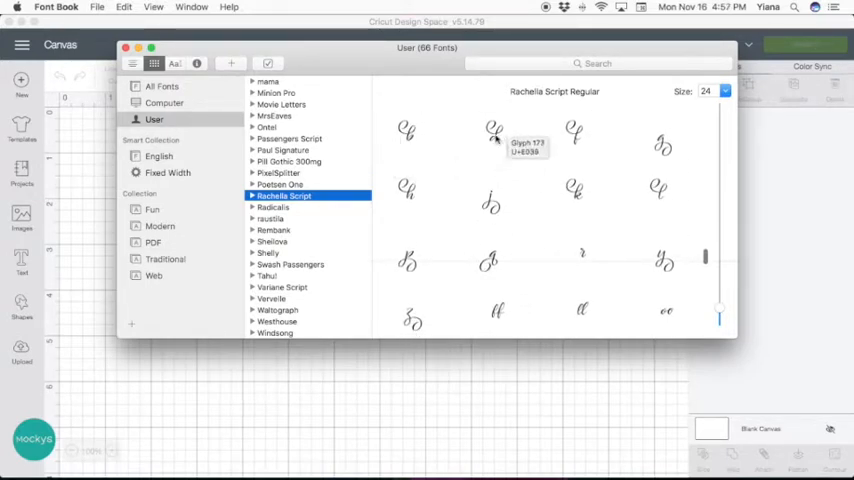
mouse_move(464, 234)
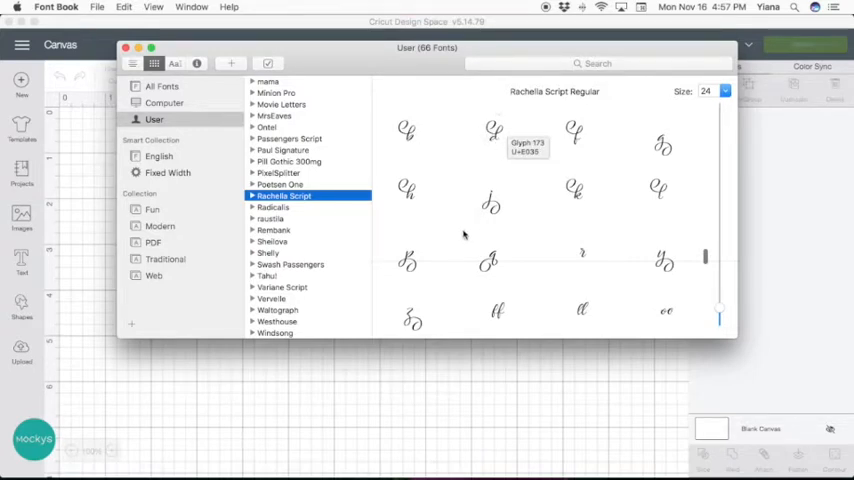
mouse_move(500, 200)
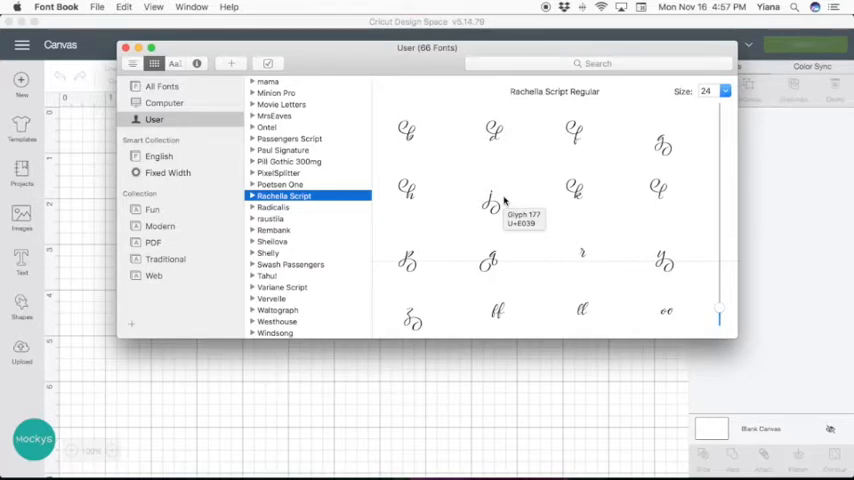
scroll("down", 3)
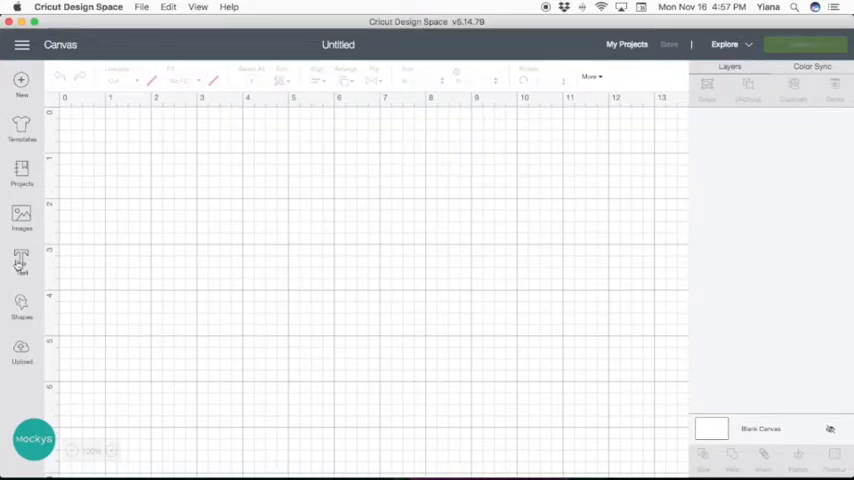
Step: Add a text box reading 'thankful' and enlarge it on the canvas
left_click(20, 256)
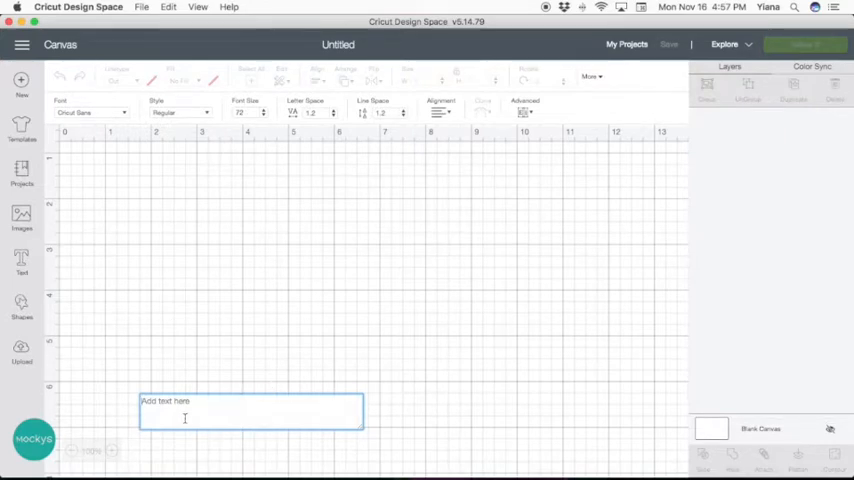
type("thankful")
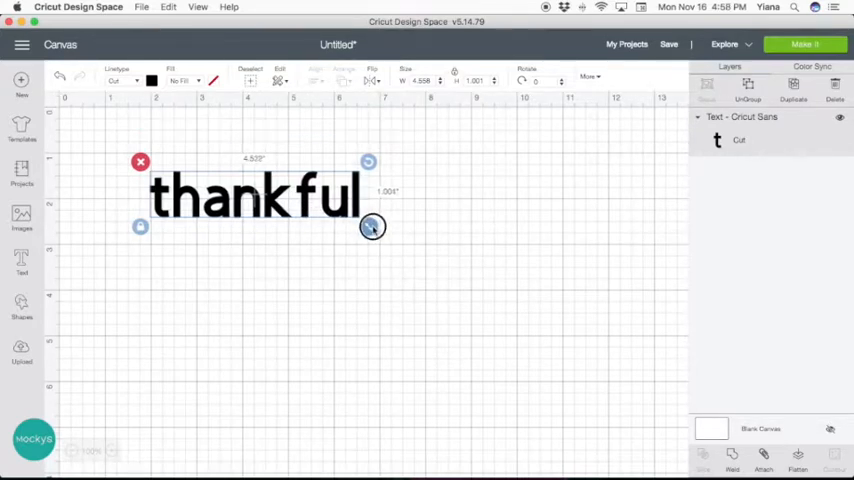
left_click_drag(372, 224, 556, 268)
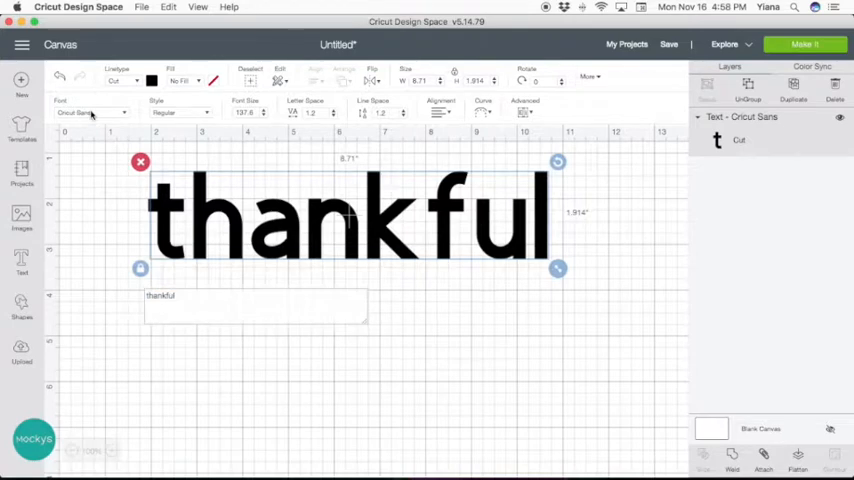
Step: Search the font list for 'rach' to switch 'thankful' to Rachella Script
left_click(96, 112)
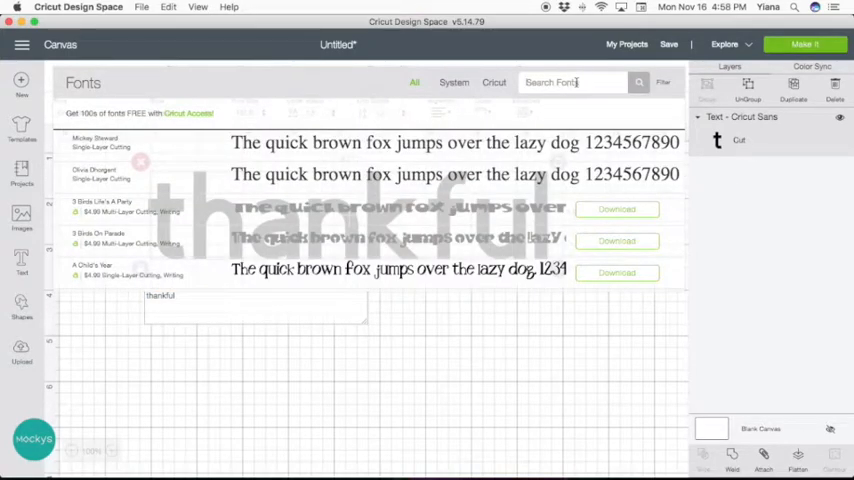
type("rach")
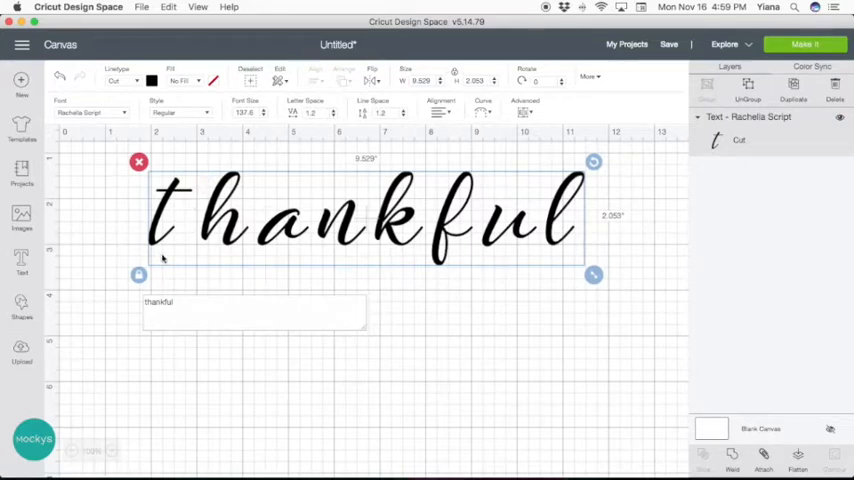
mouse_move(300, 258)
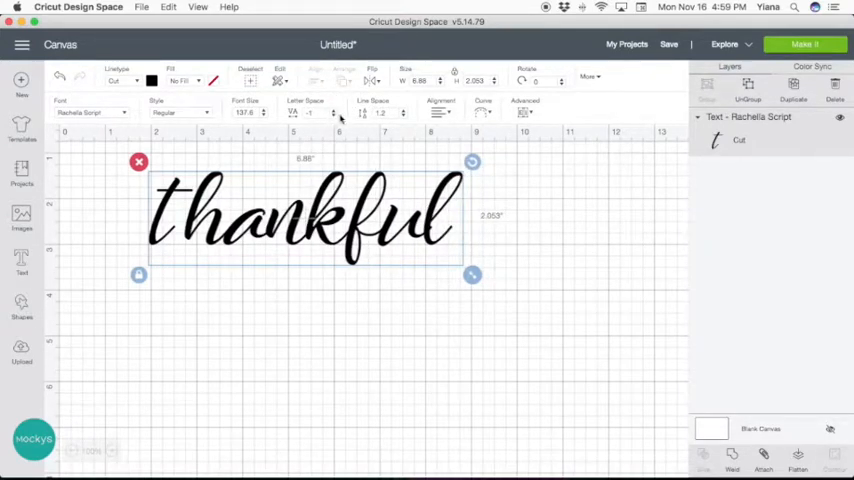
mouse_move(242, 244)
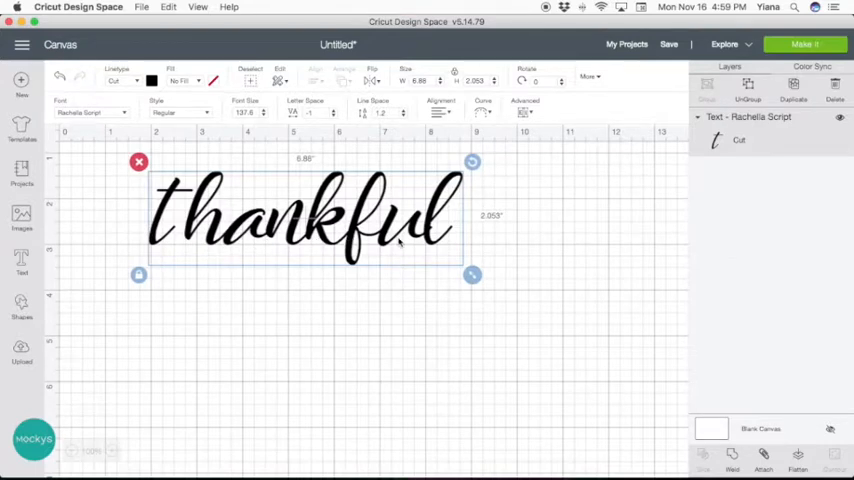
mouse_move(426, 232)
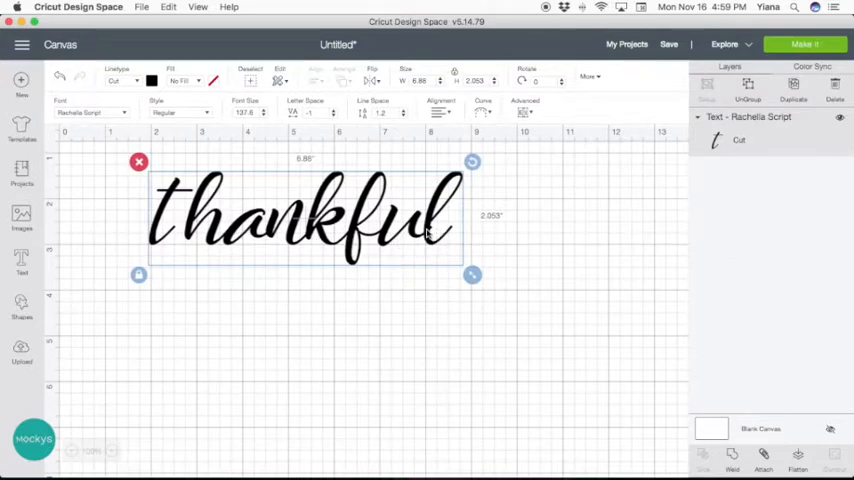
mouse_move(430, 236)
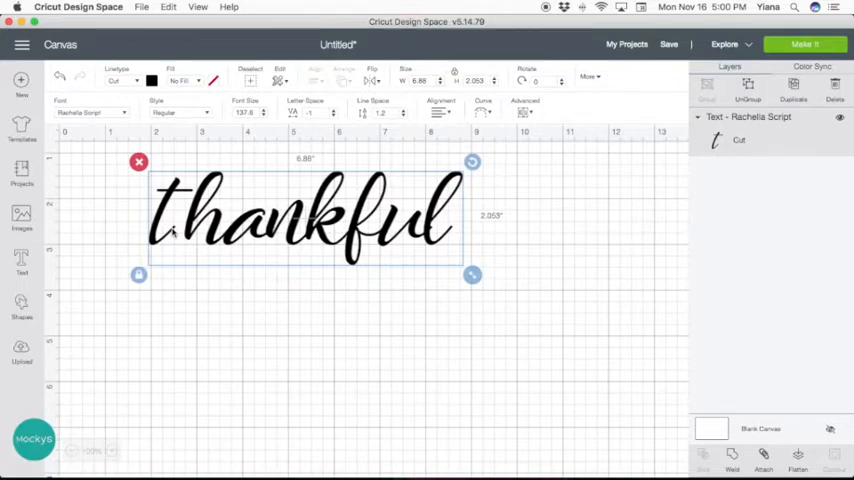
Step: Pick the flourished alternate t in Font Book and edit 'thankful' to paste it over the first letter
key("cmd+tab")
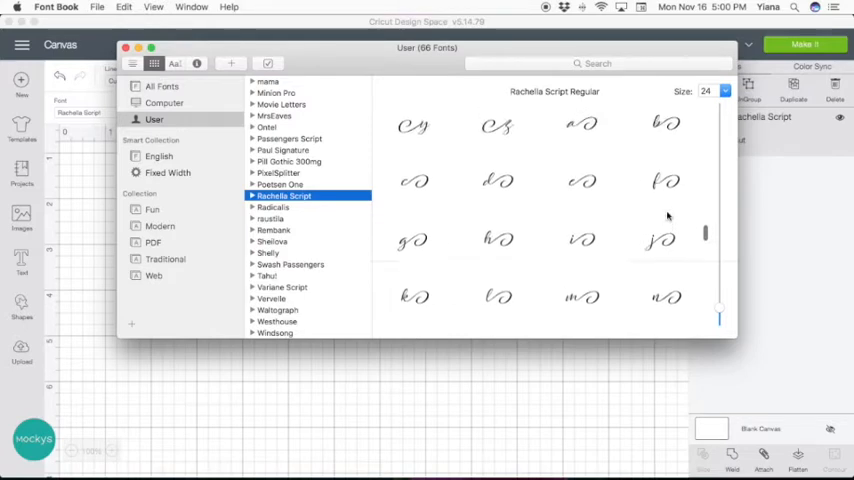
scroll("down", 3)
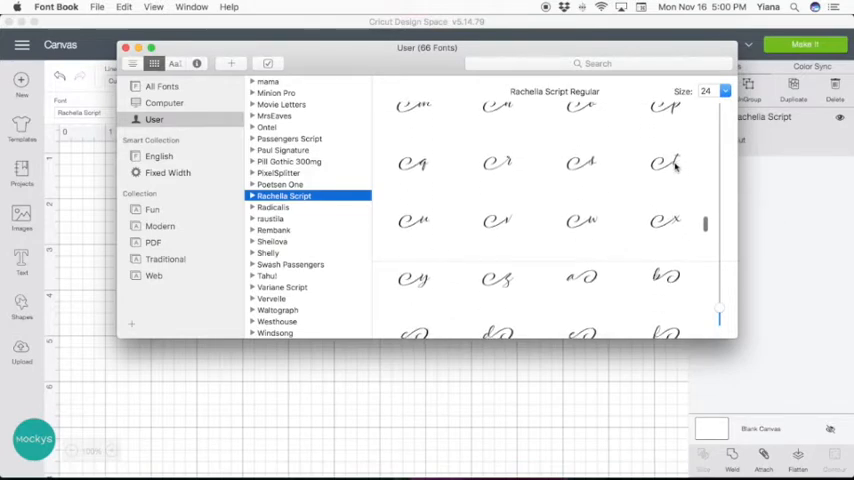
left_click(666, 164)
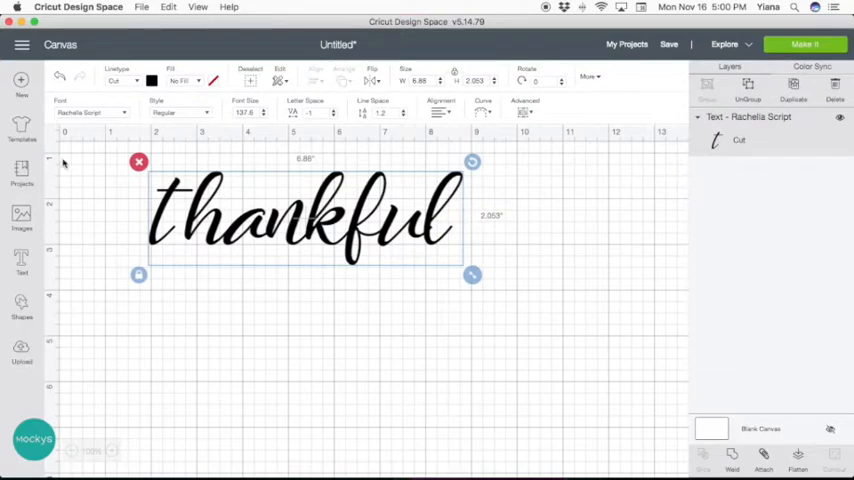
double_click(300, 216)
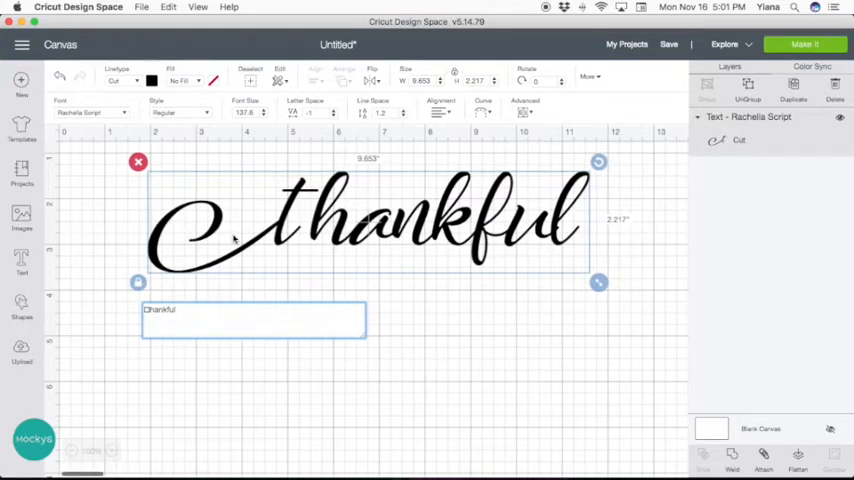
mouse_move(300, 236)
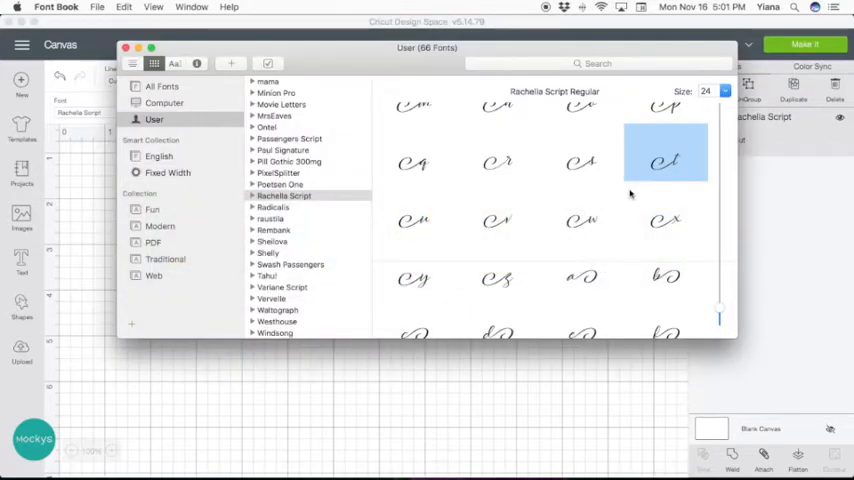
Step: Copy the trailing-swash l glyph from Font Book for the last letter of 'thankful'
scroll("down", 3)
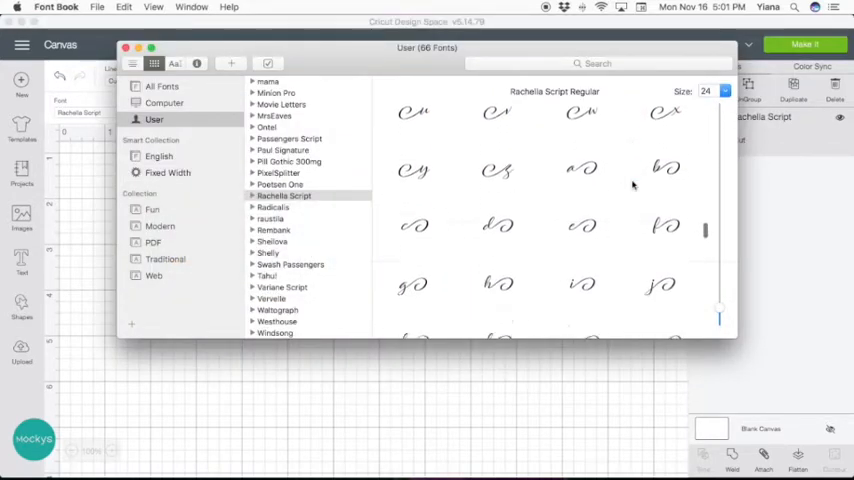
scroll("down", 3)
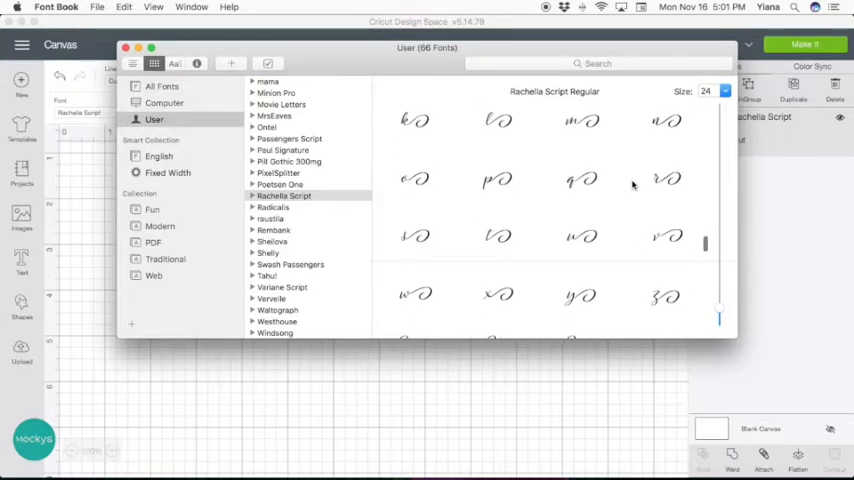
left_click(498, 138)
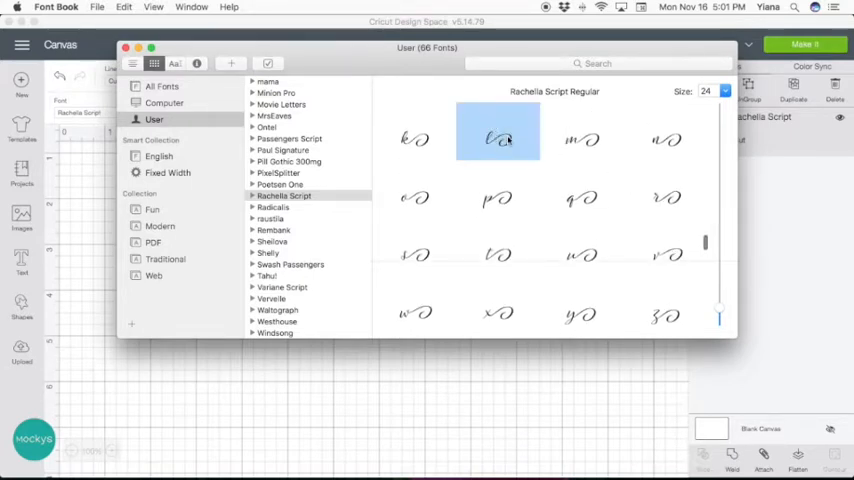
mouse_move(500, 136)
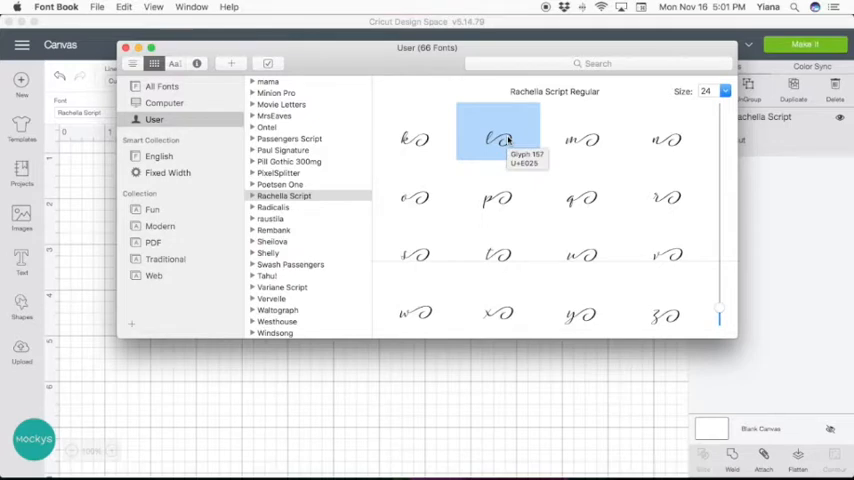
key("cmd+tab")
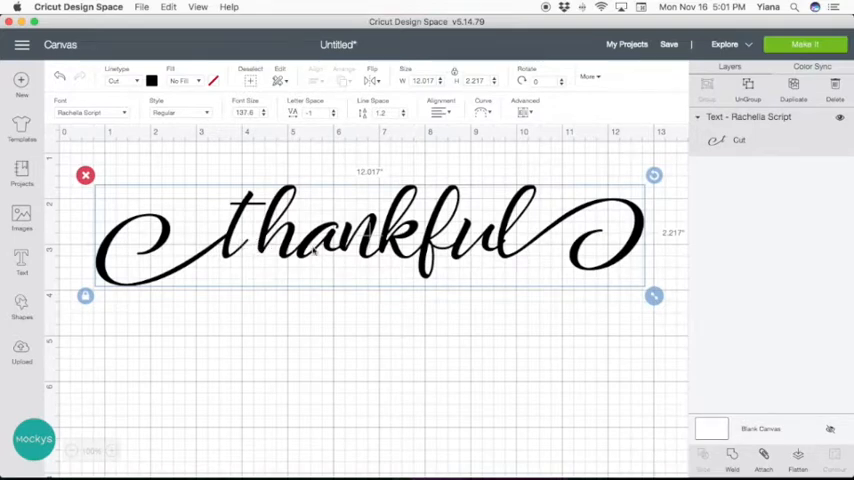
mouse_move(780, 190)
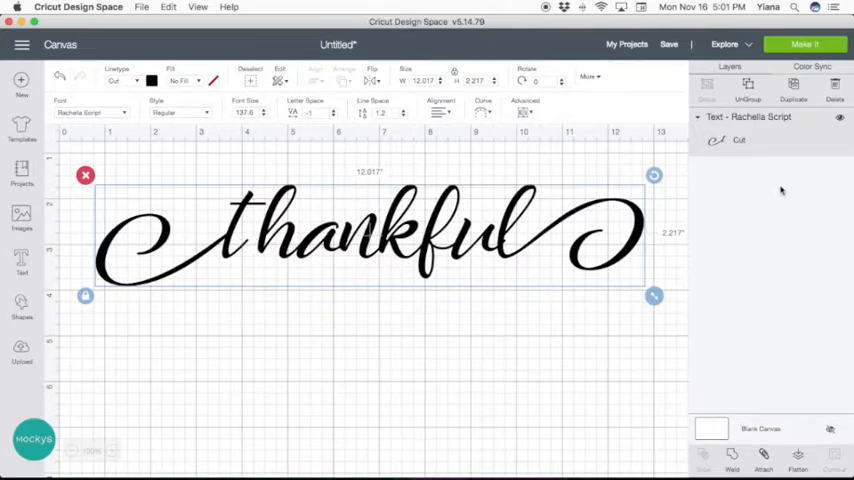
mouse_move(760, 120)
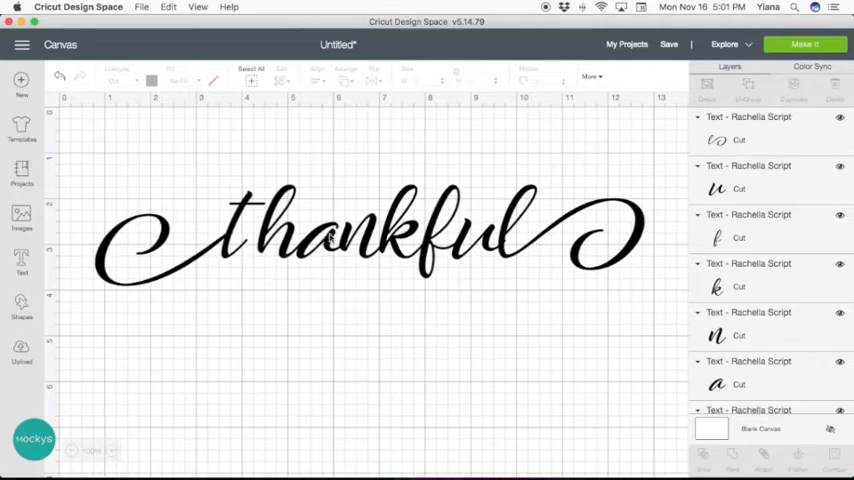
Step: Slide the flourished first letter right to overlap the h, then weld all letters into one shape
left_click(570, 224)
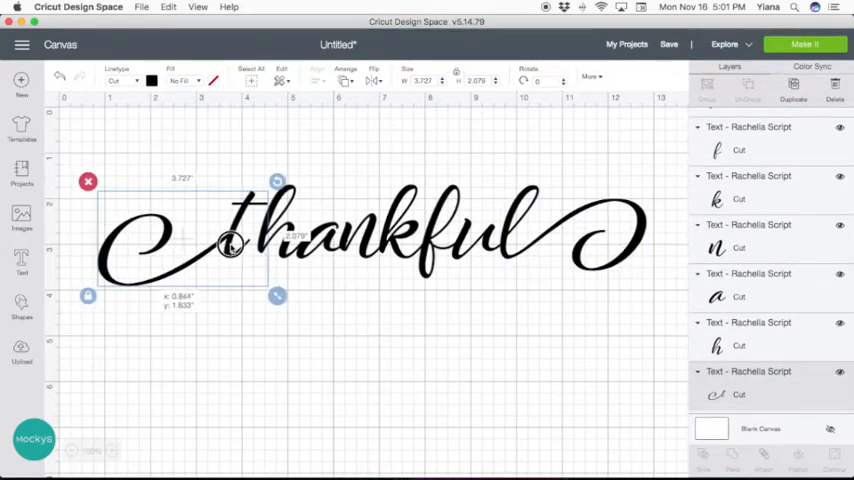
left_click_drag(230, 244, 240, 248)
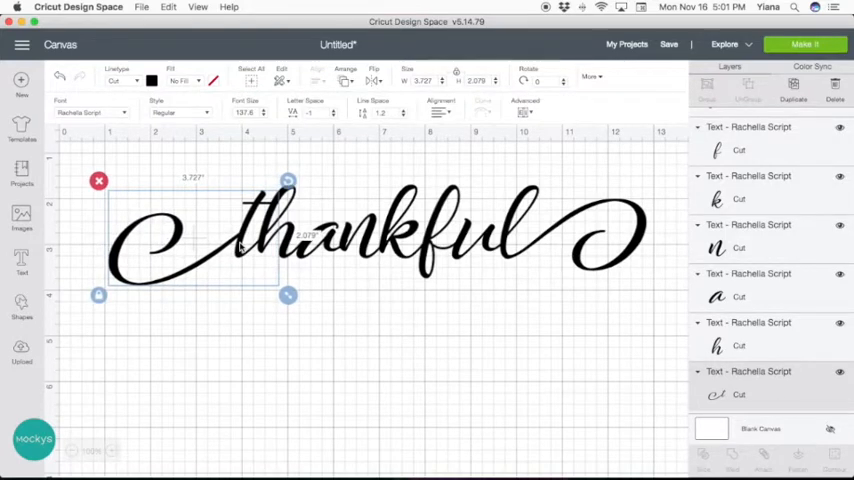
left_click(374, 334)
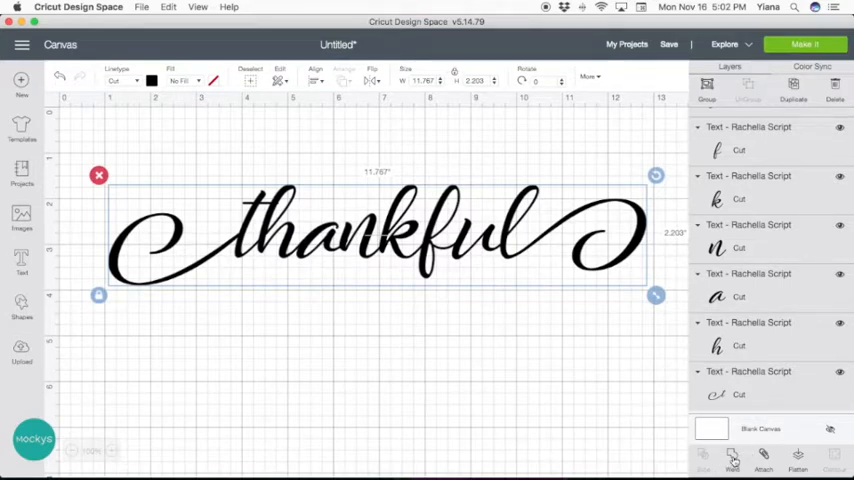
left_click(742, 458)
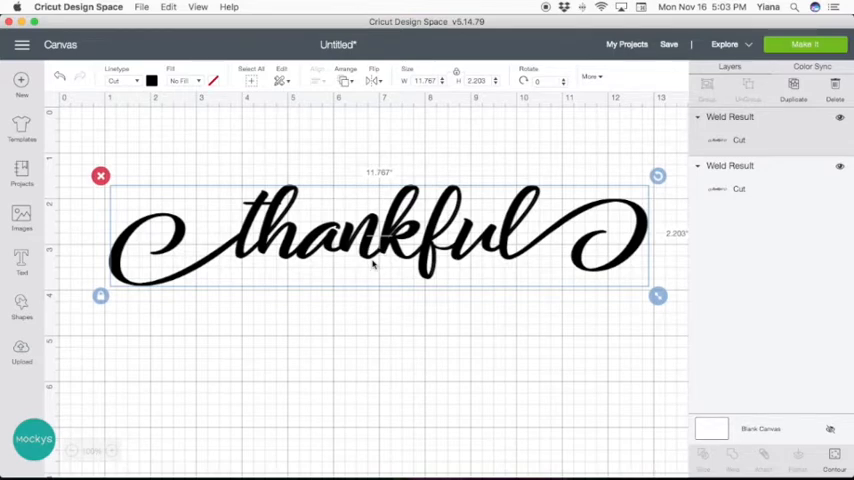
mouse_move(166, 318)
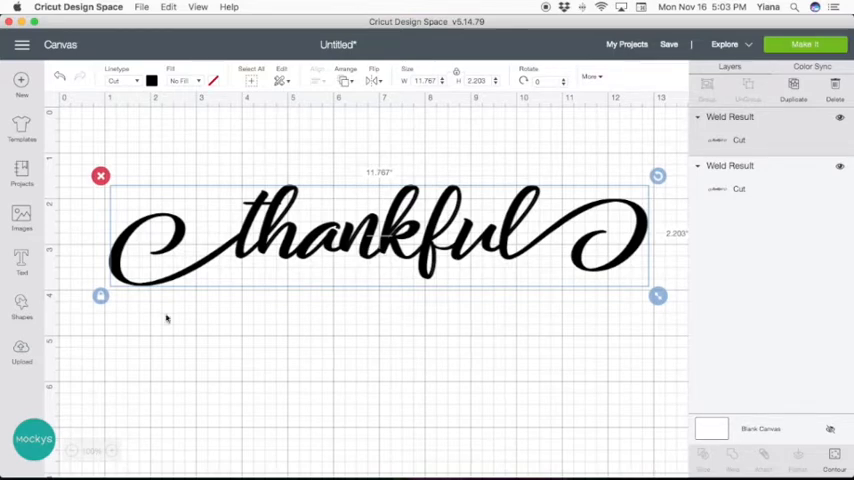
Step: Deselect the welded 'thankful' and scroll across to inspect the joins
left_click(92, 448)
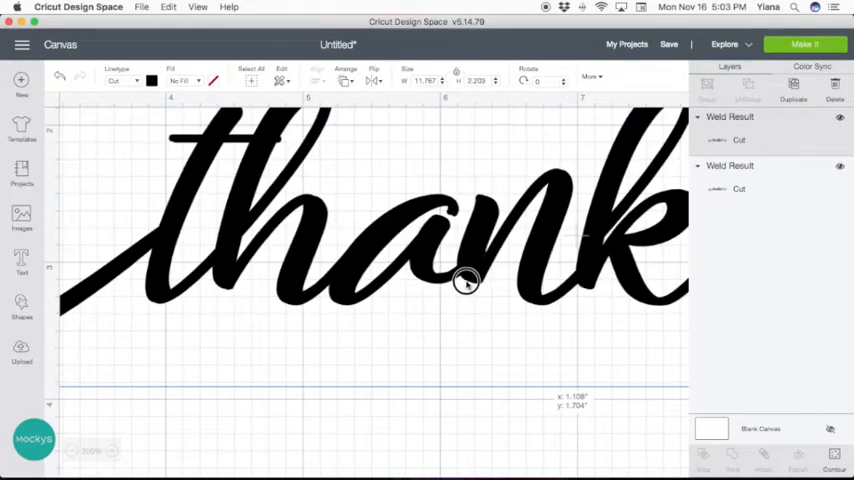
scroll("right", 3)
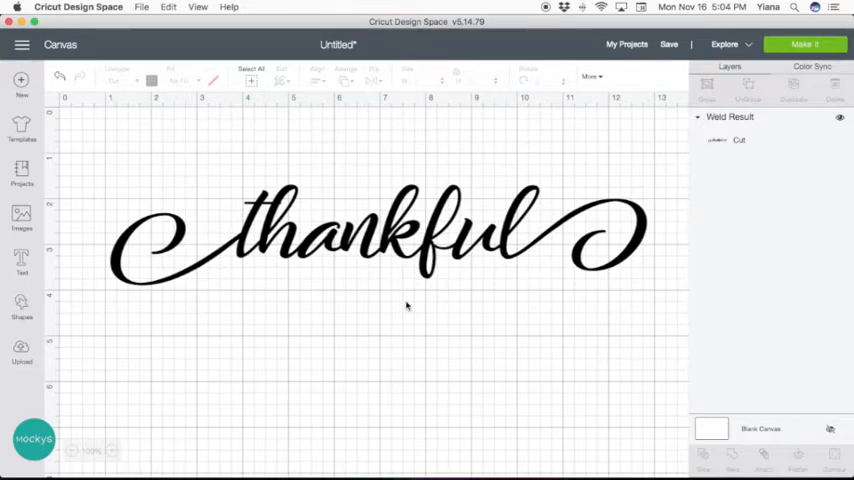
mouse_move(364, 268)
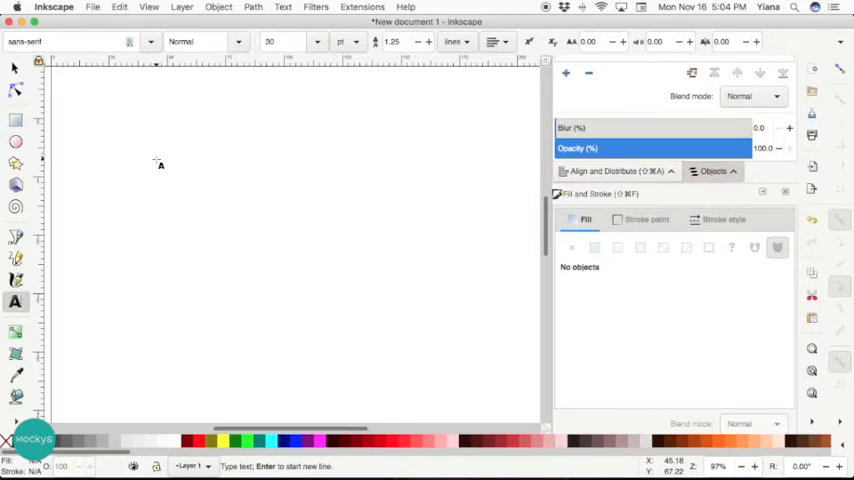
Step: Type 'thankful' on the Inkscape page and scale it up with the Select tool
type("thankful")
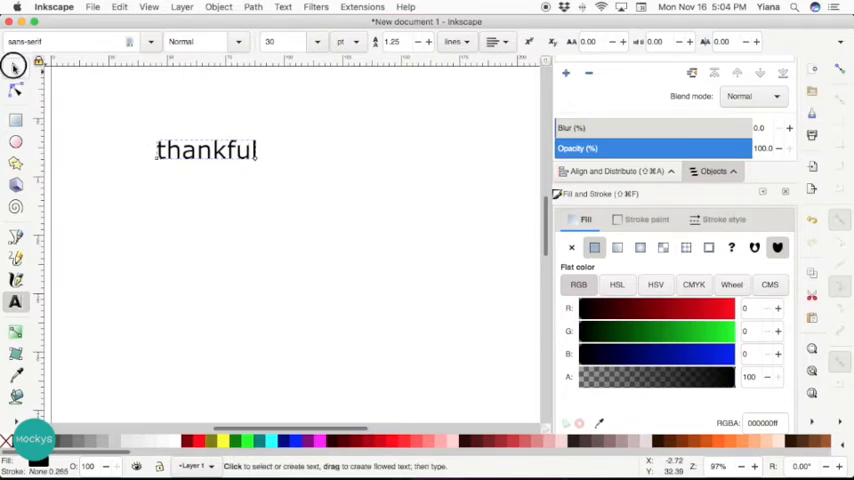
left_click(14, 64)
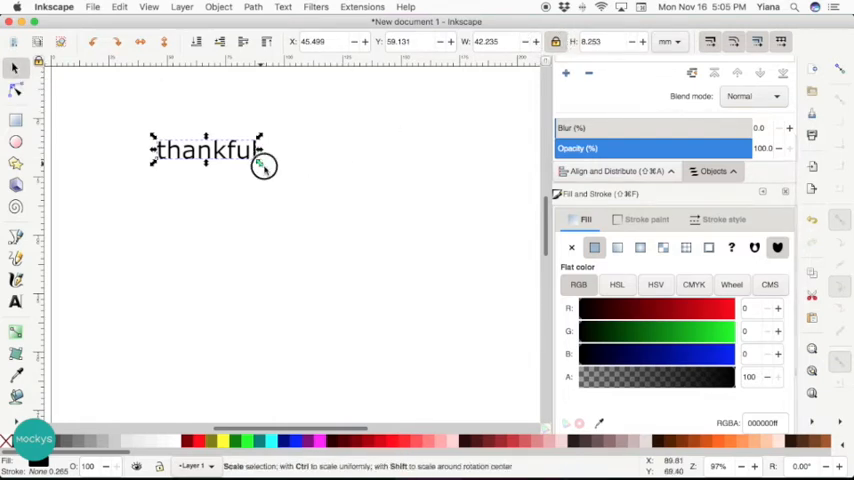
left_click_drag(264, 164, 484, 210)
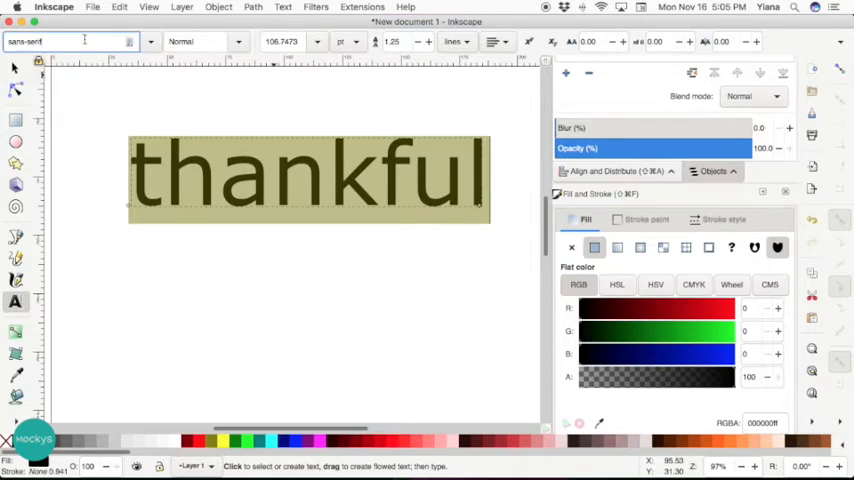
Step: Search 'rach' in the font family box and apply Rachella Script to the word
left_click(56, 42)
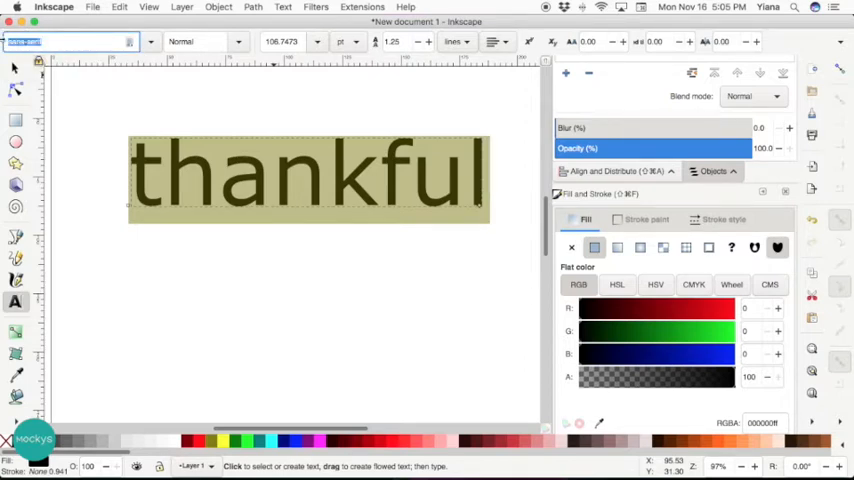
type("rach")
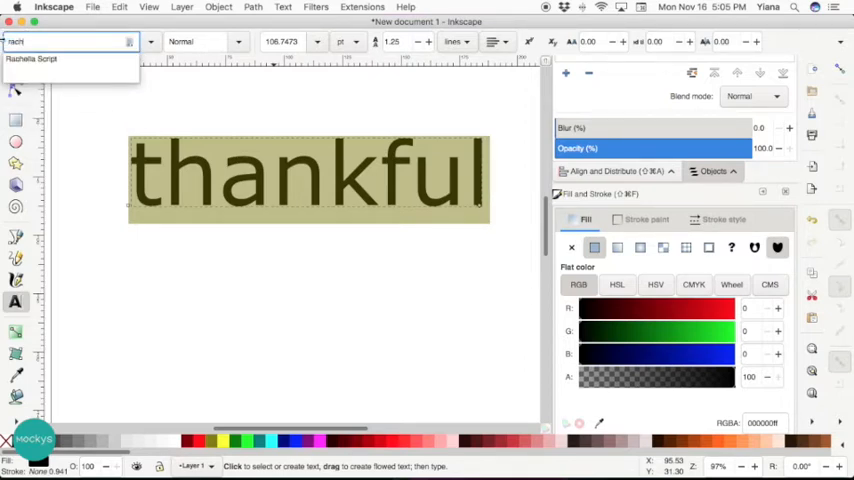
mouse_move(40, 60)
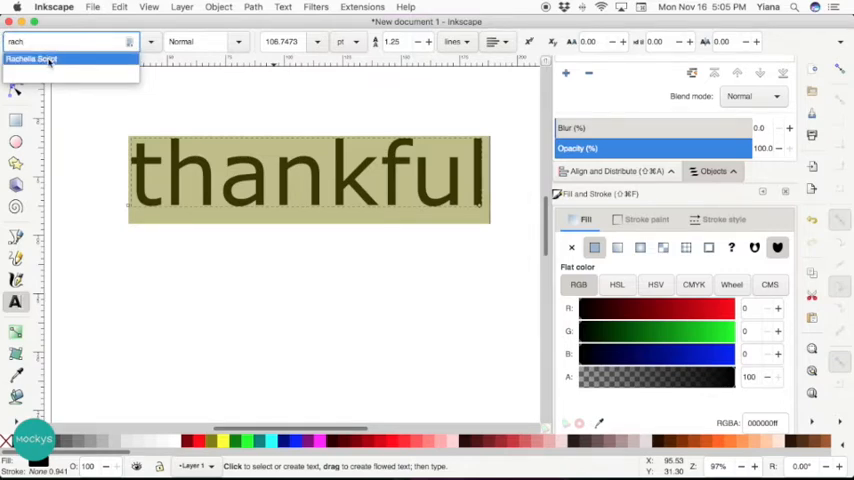
left_click(44, 58)
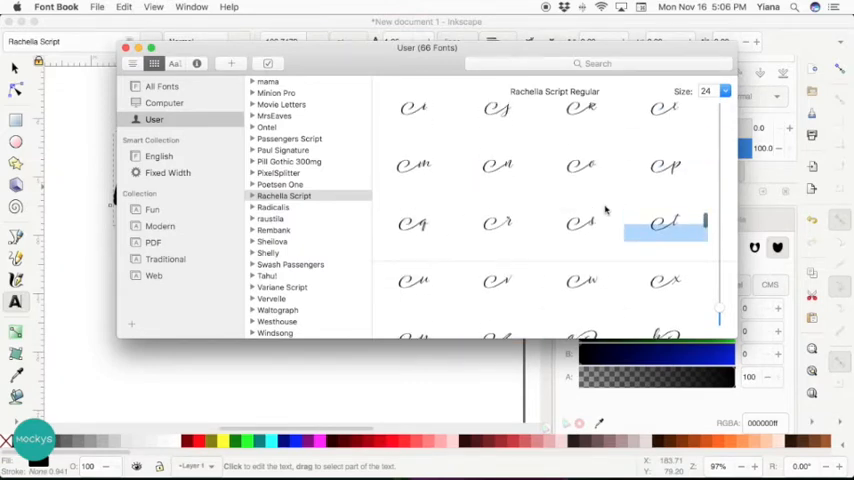
Step: Swap in the flourished alternate glyph and scale the script 'thankful' to fit the page width
left_click(666, 222)
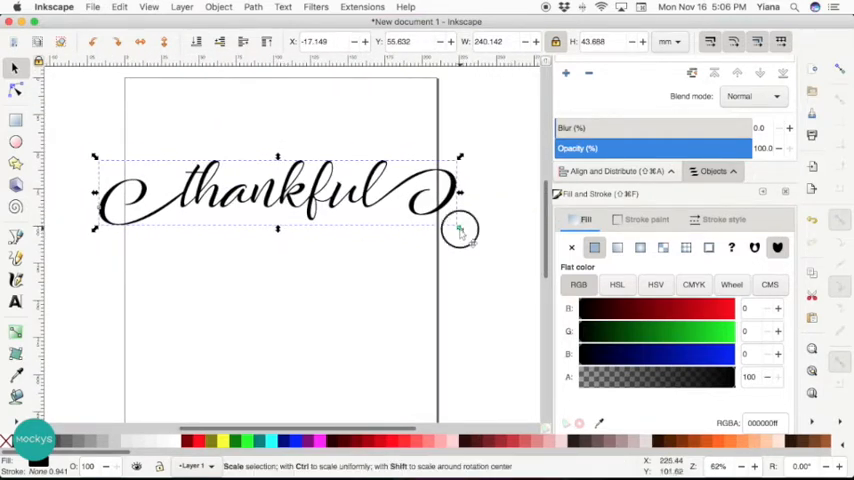
left_click_drag(460, 230, 418, 218)
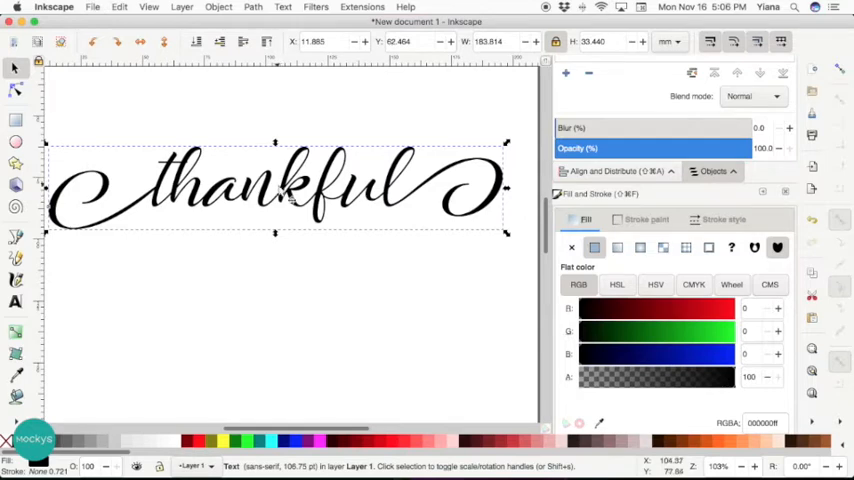
mouse_move(444, 156)
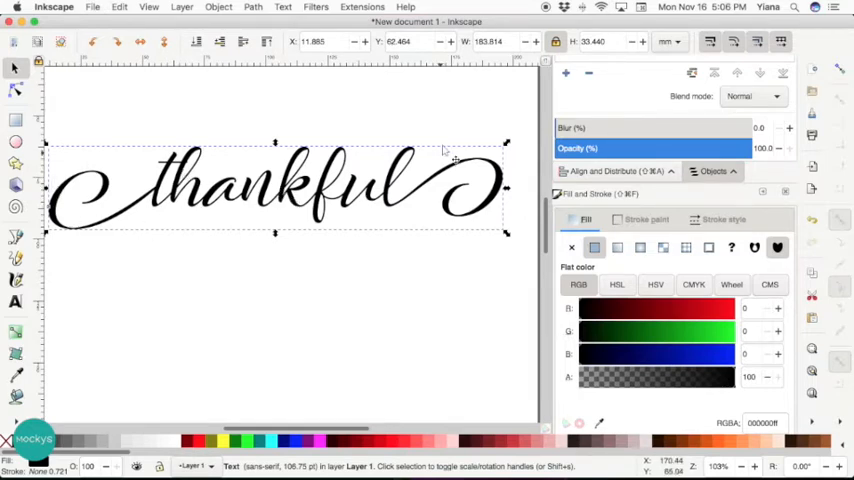
left_click_drag(450, 156, 436, 196)
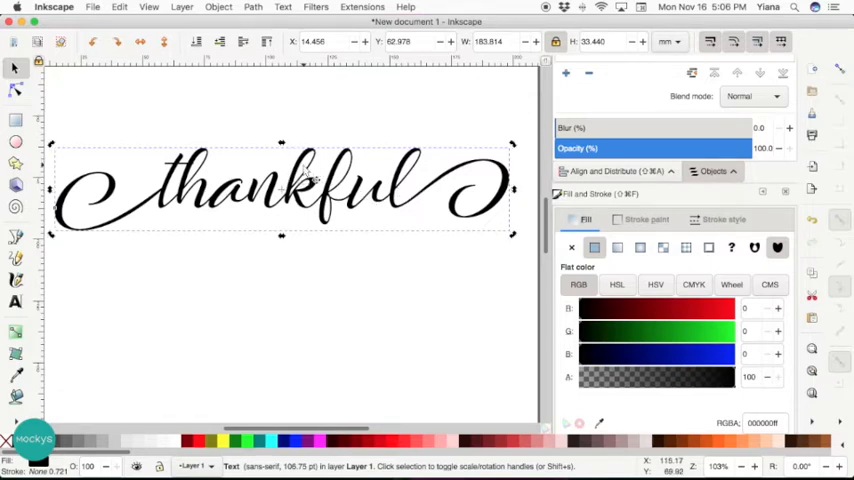
Step: Convert the 'thankful' text to paths via Path > Object to Path and reselect the letter shapes
left_click(264, 8)
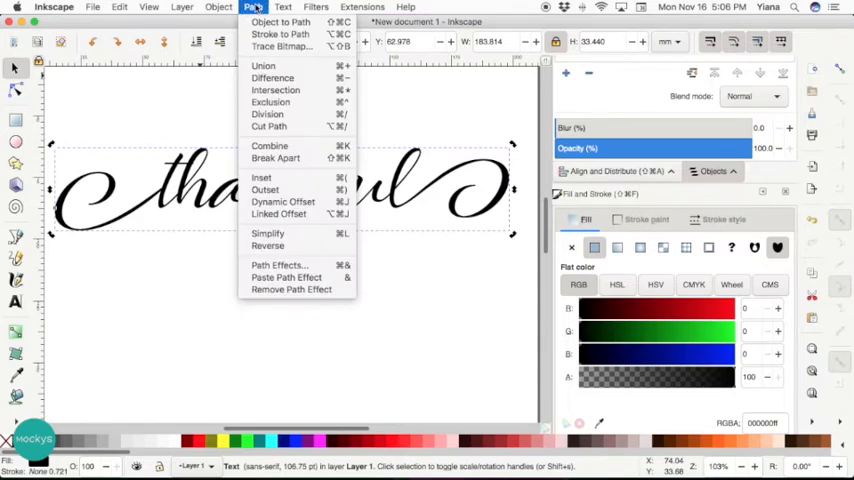
mouse_move(280, 20)
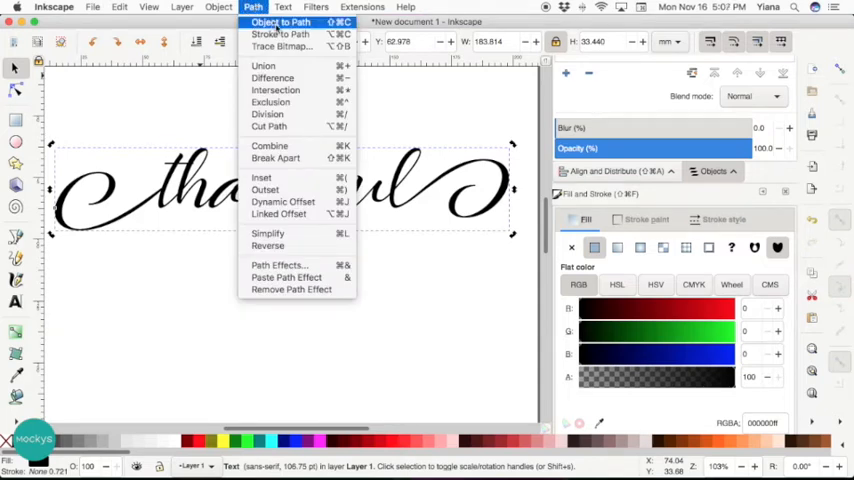
left_click(276, 22)
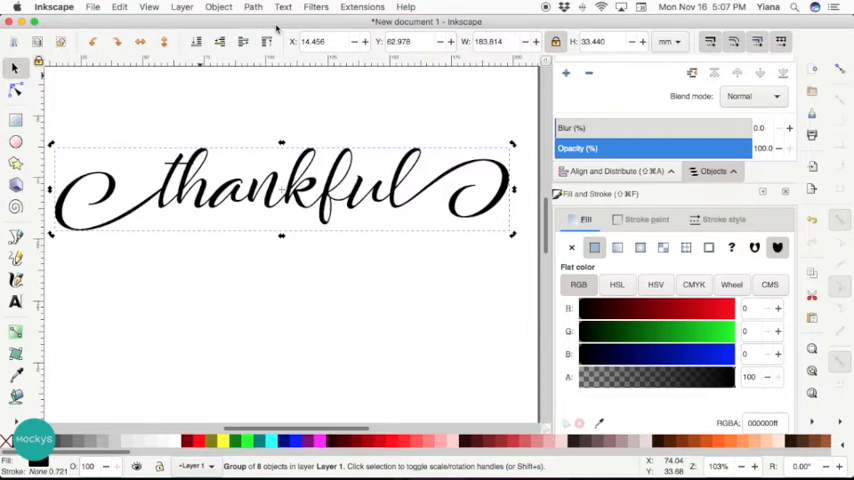
mouse_move(164, 150)
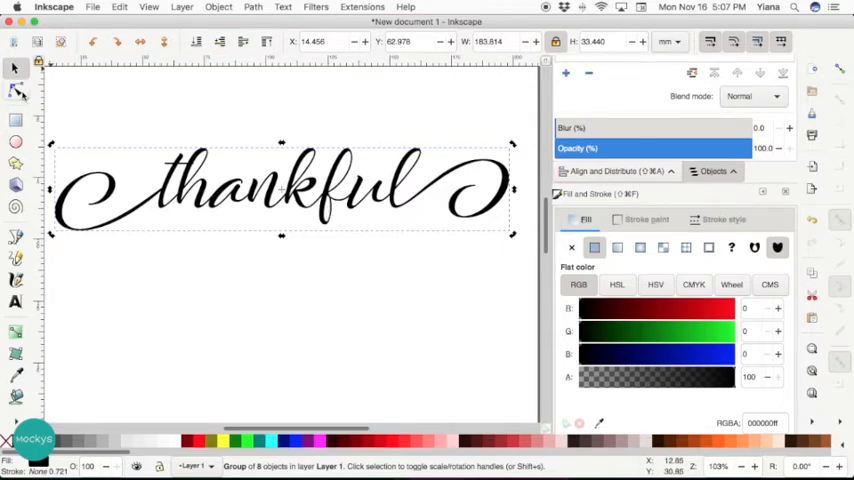
left_click(16, 92)
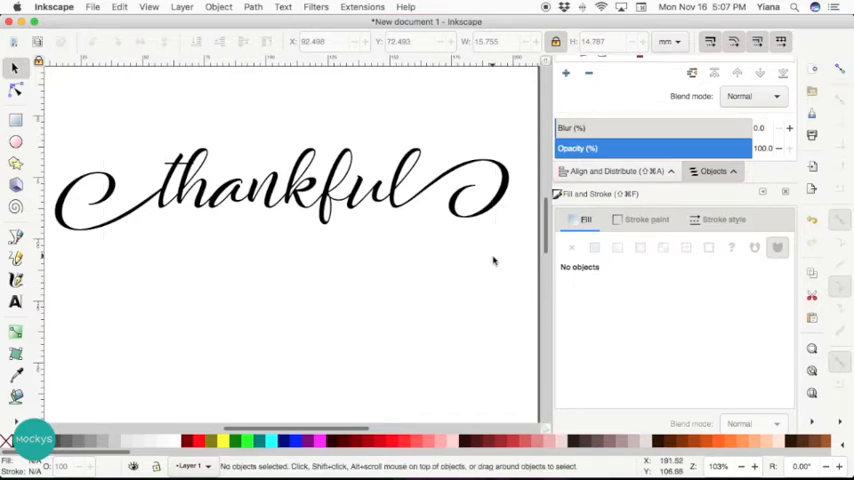
left_click(280, 190)
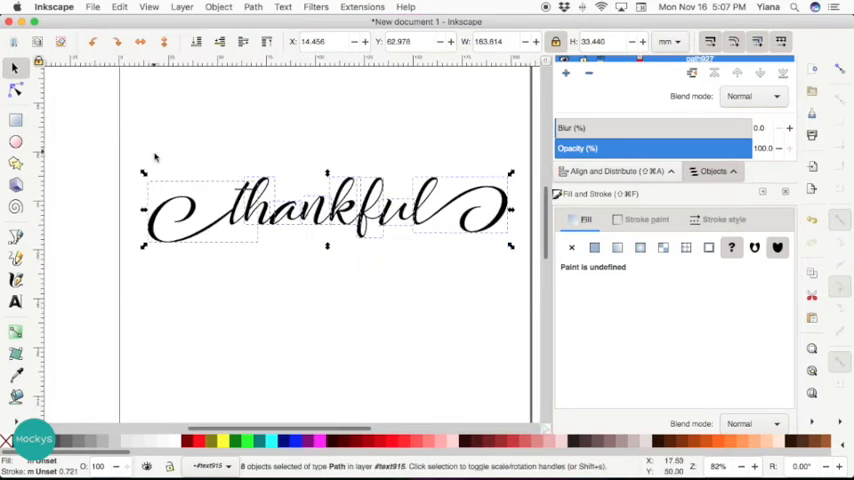
mouse_move(480, 210)
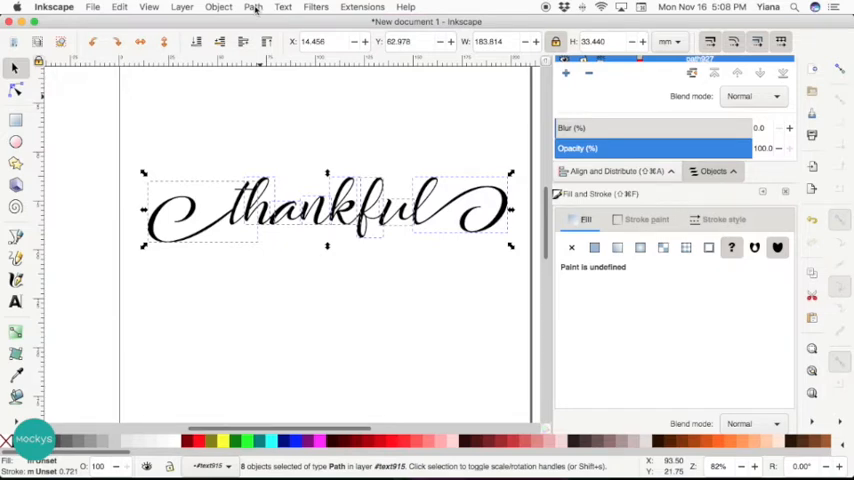
Step: Union the 'thankful' letter paths into one shape and thicken its strokes with an outset
left_click(252, 8)
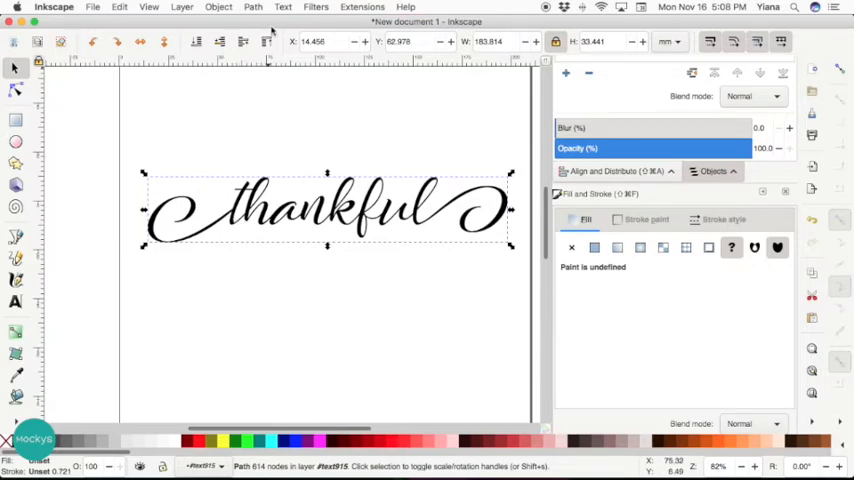
left_click(252, 8)
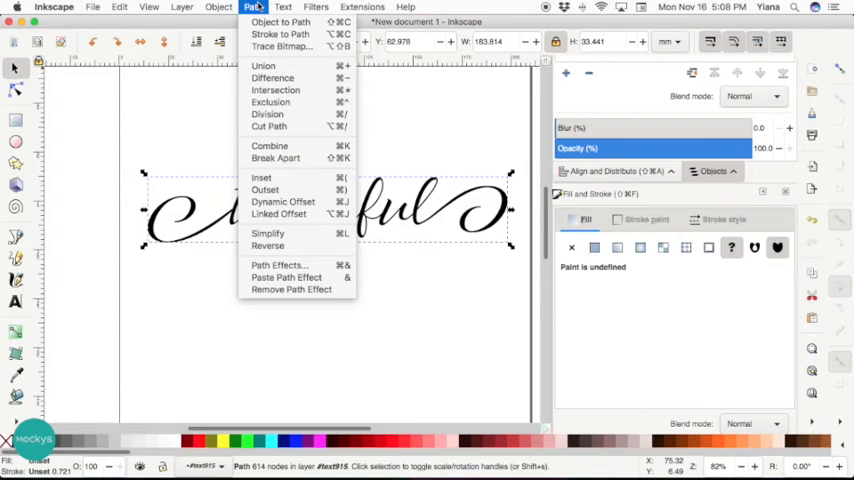
mouse_move(290, 214)
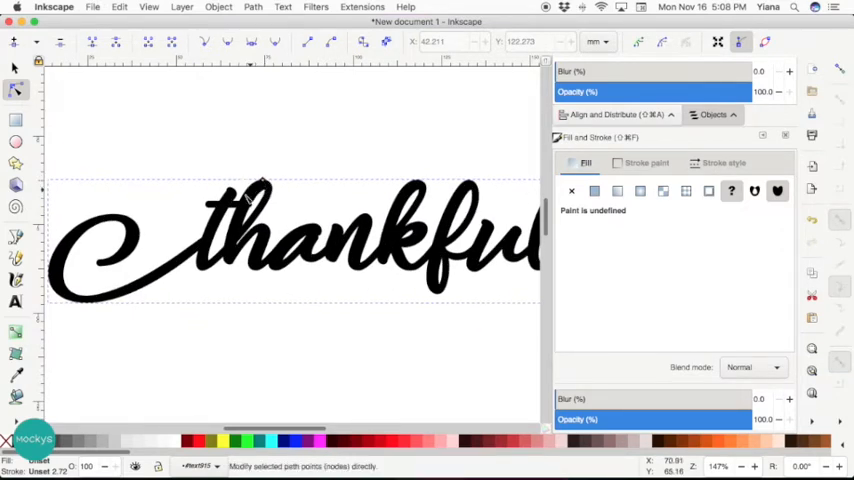
scroll("right", 3)
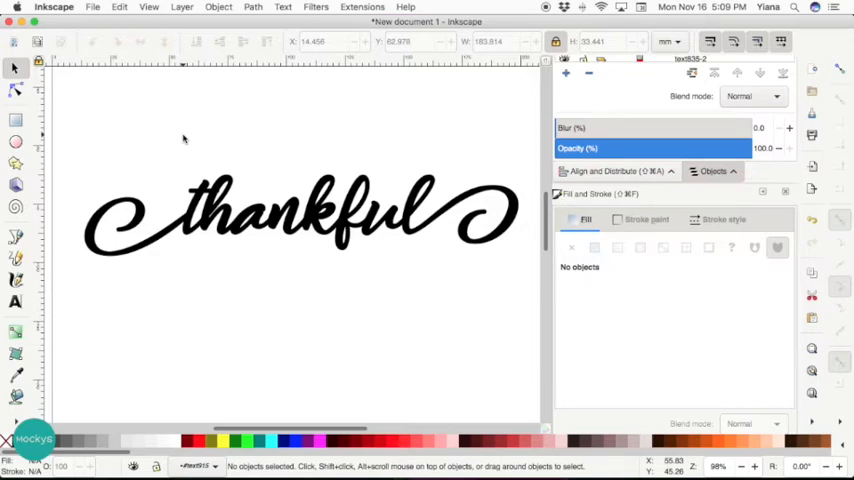
mouse_move(104, 30)
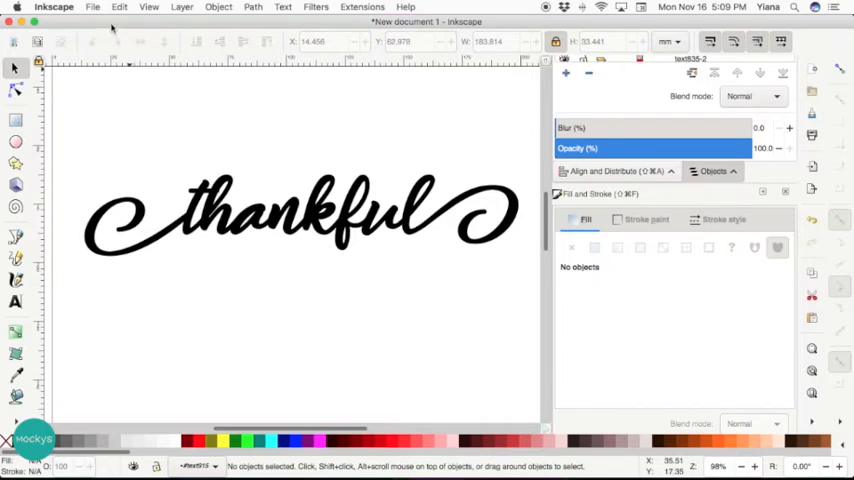
Step: Save the merged design as 'thankful.svg' on the desktop, then return to Cricut Design Space
left_click(96, 8)
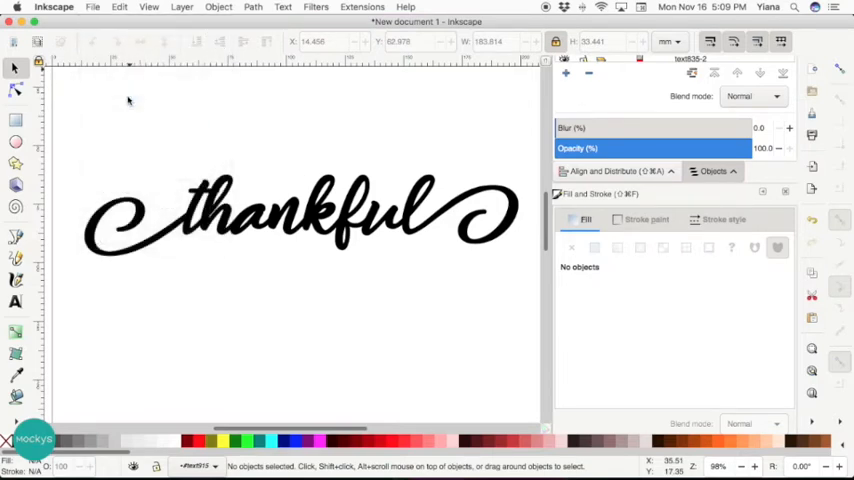
key("cmd+shift+s")
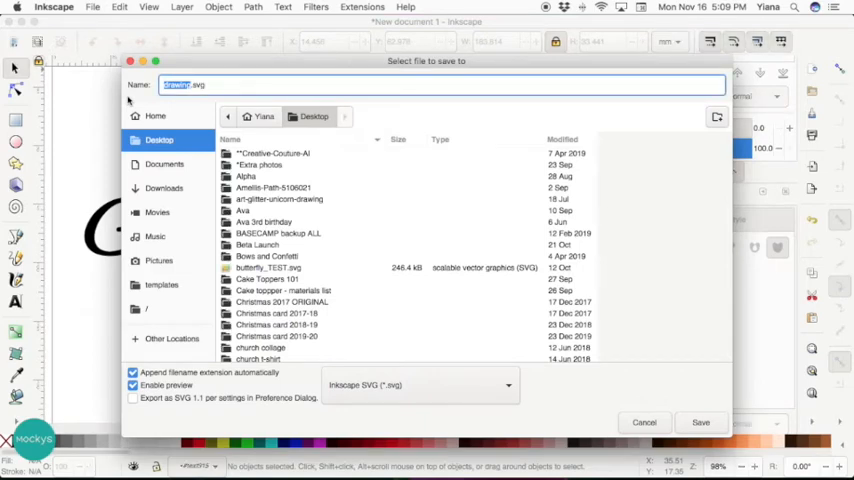
type("thankful")
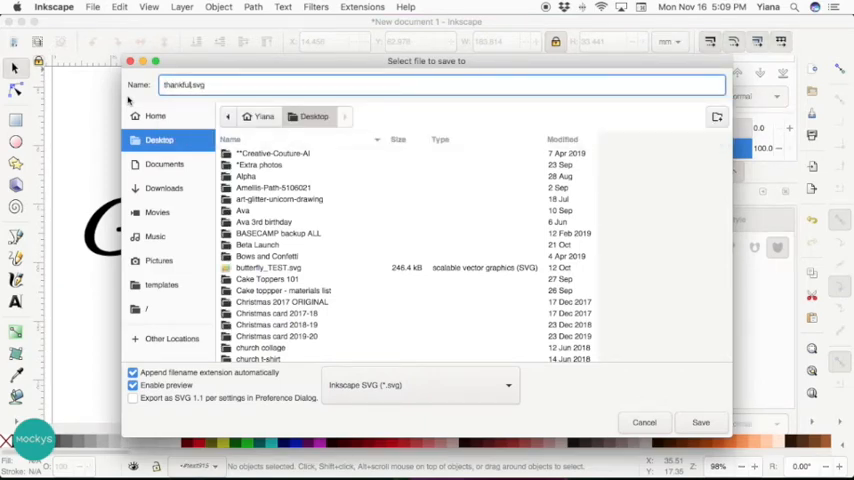
mouse_move(356, 376)
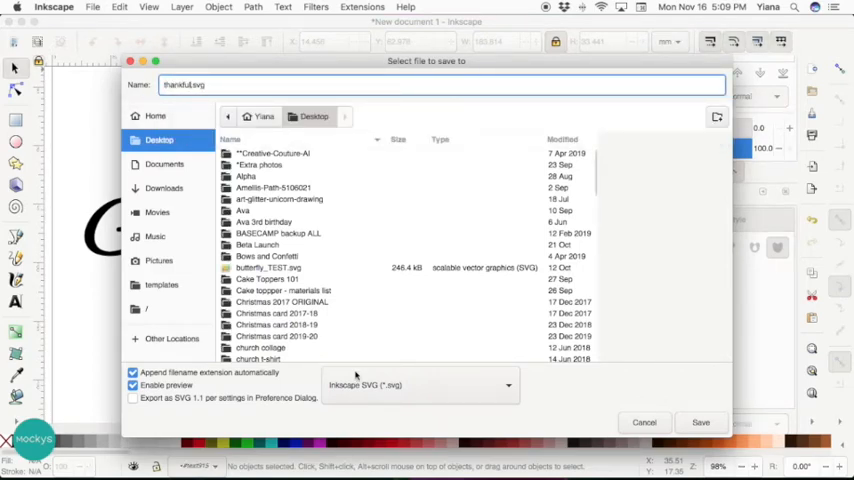
left_click(708, 420)
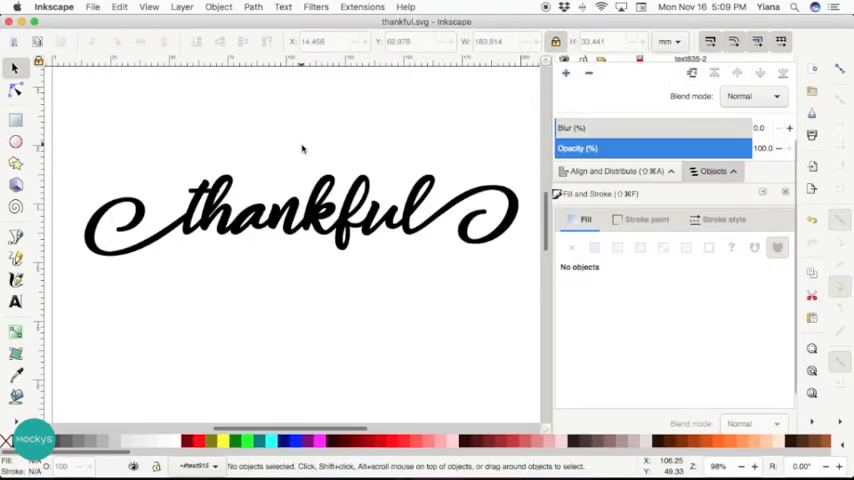
key("Cmd+Tab")
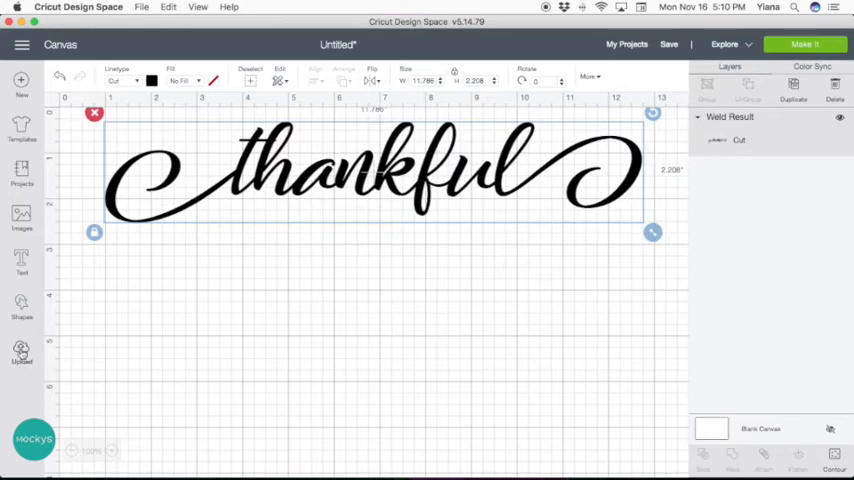
Step: Upload thankful.svg as a new image and select it among the recent uploads
left_click(20, 360)
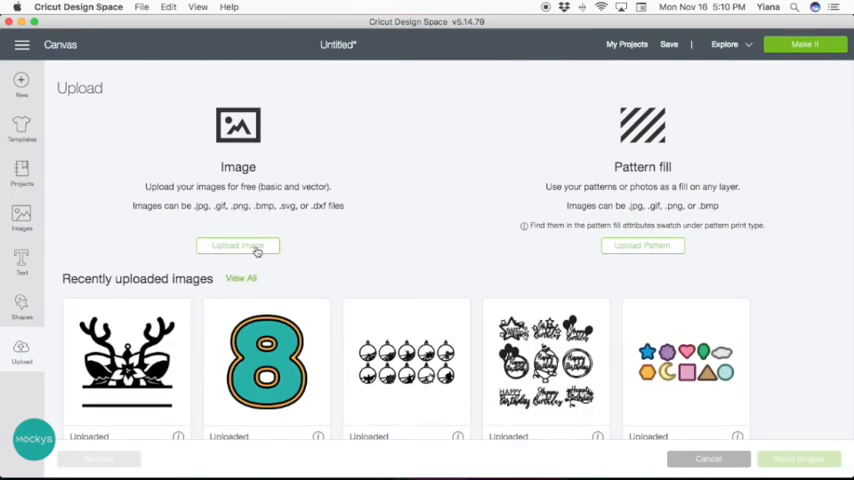
left_click(238, 246)
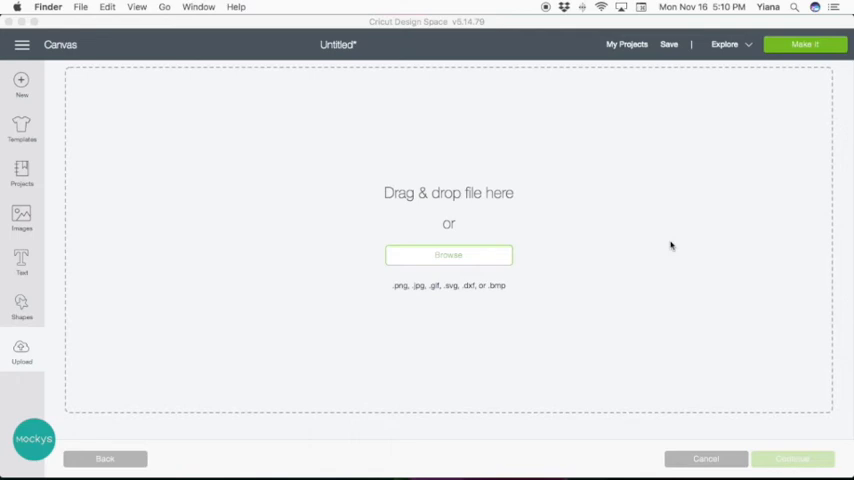
left_click(448, 254)
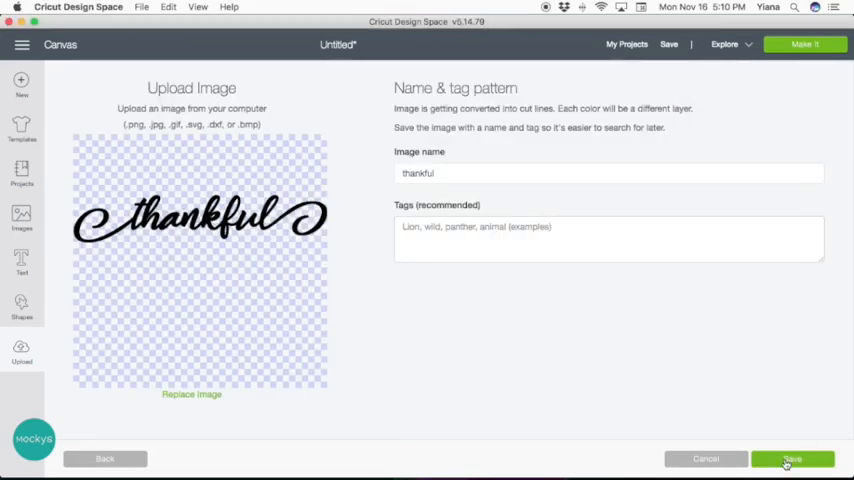
left_click(798, 456)
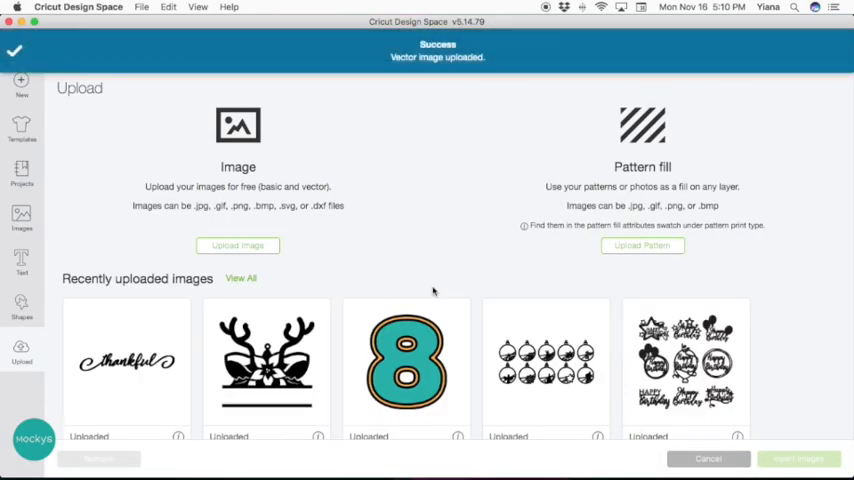
left_click(124, 364)
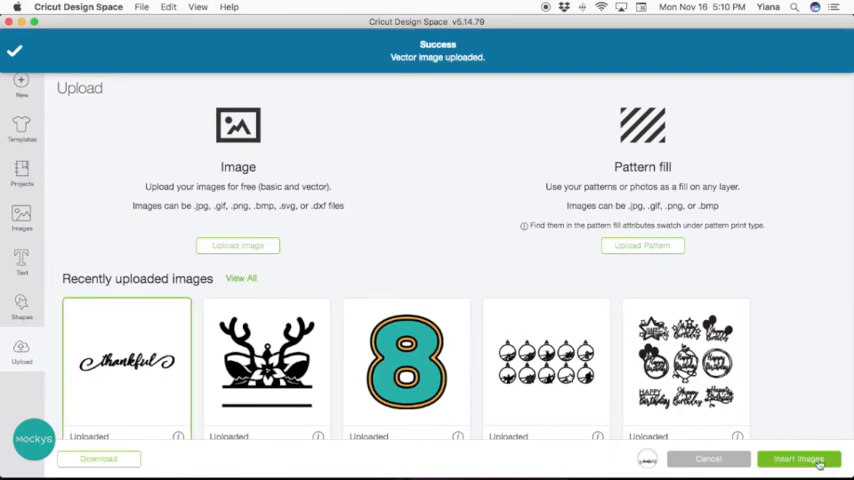
Step: Insert the uploaded 'thankful' onto the canvas and drag it larger beneath the thinner version
left_click(808, 460)
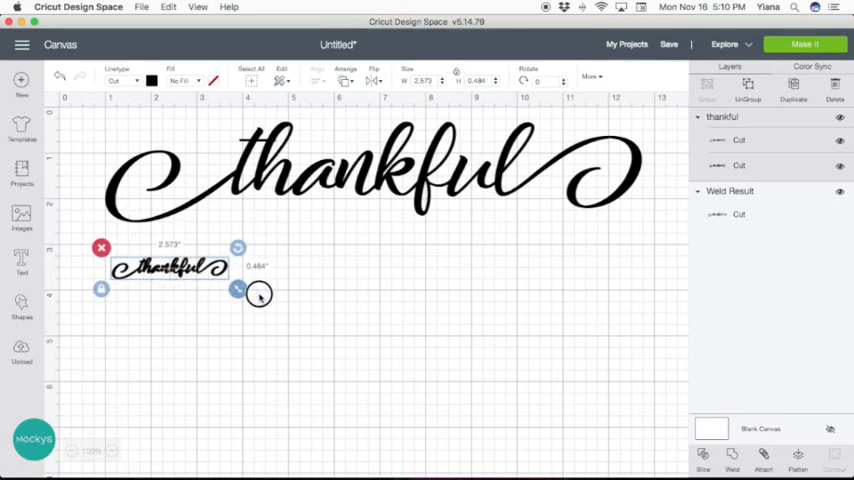
left_click_drag(260, 292, 660, 368)
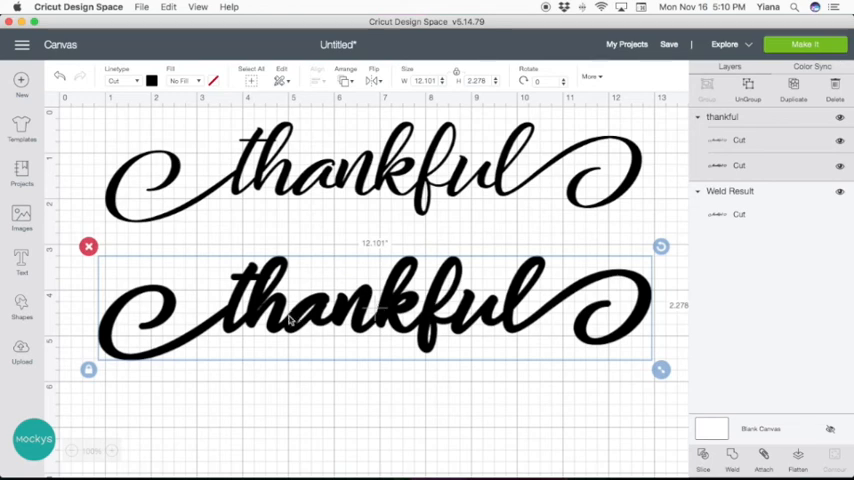
mouse_move(192, 360)
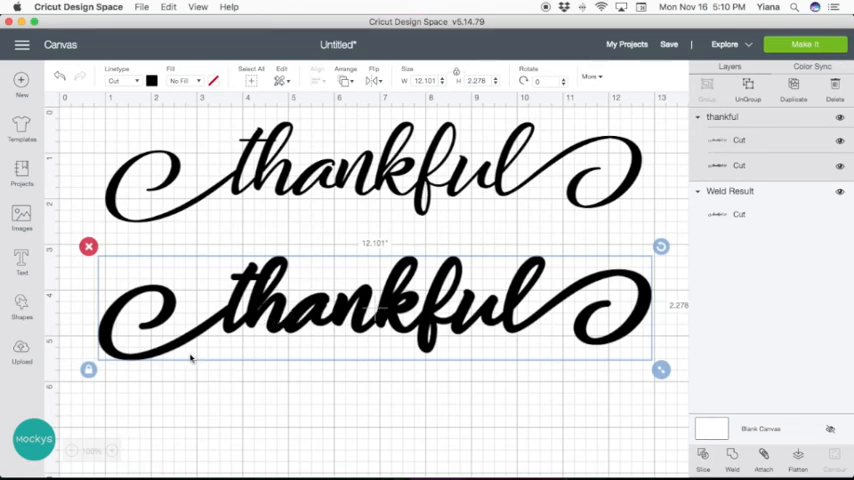